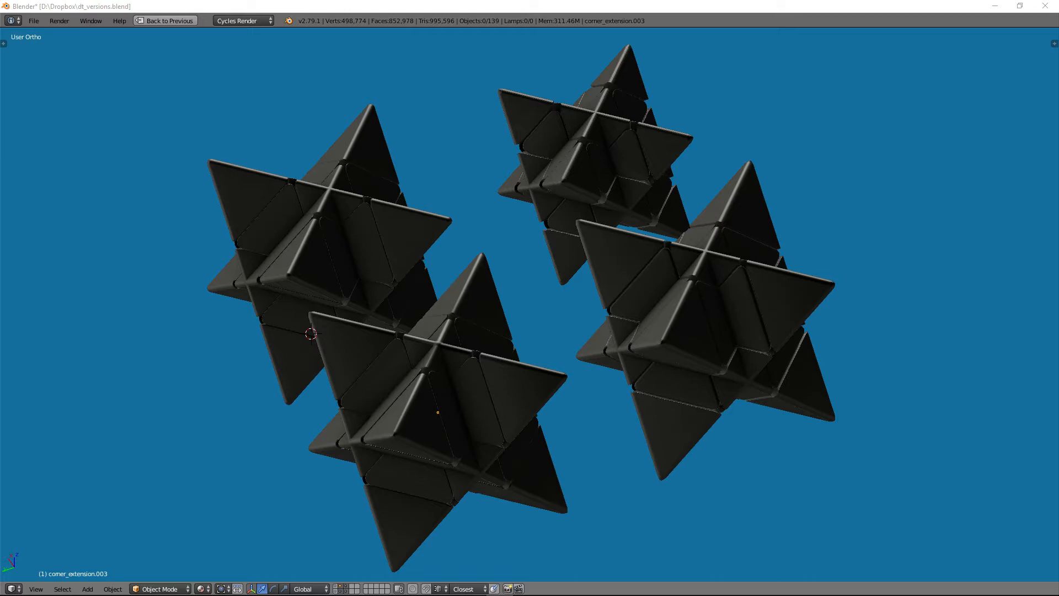
mouse_move(624, 370)
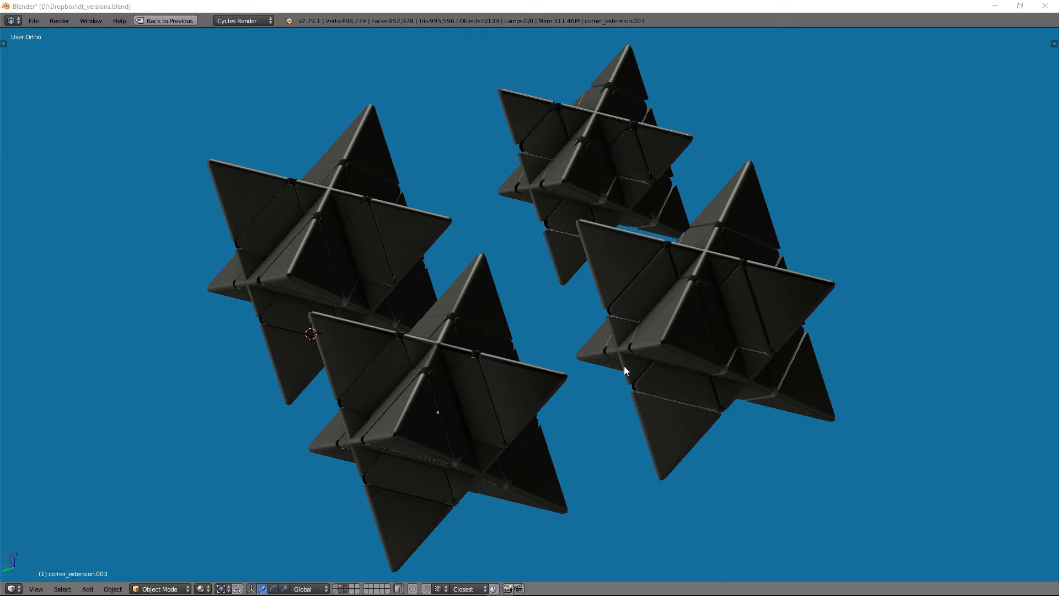
mouse_move(505, 322)
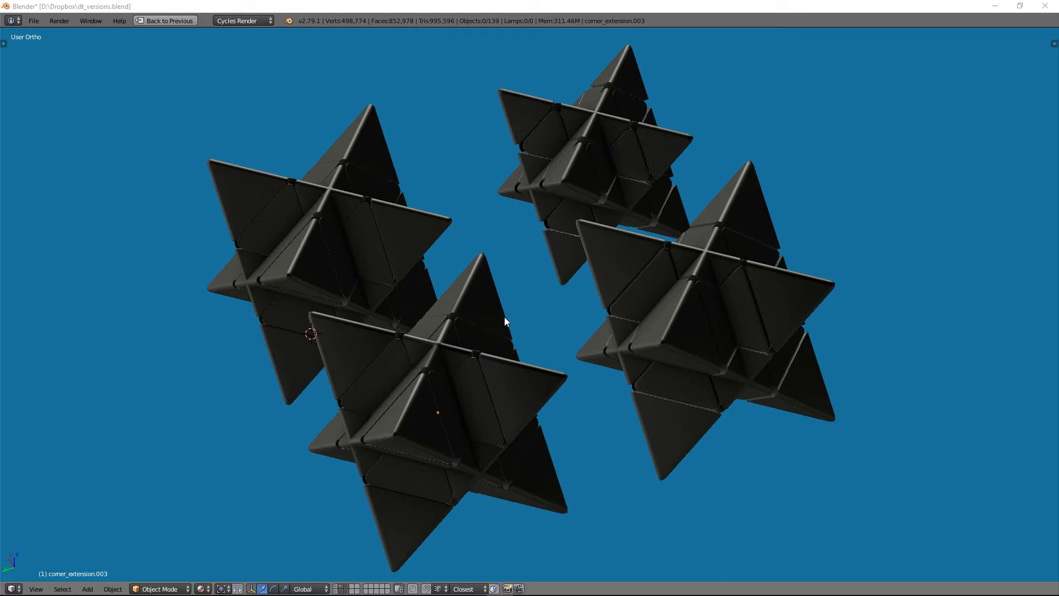
mouse_move(478, 365)
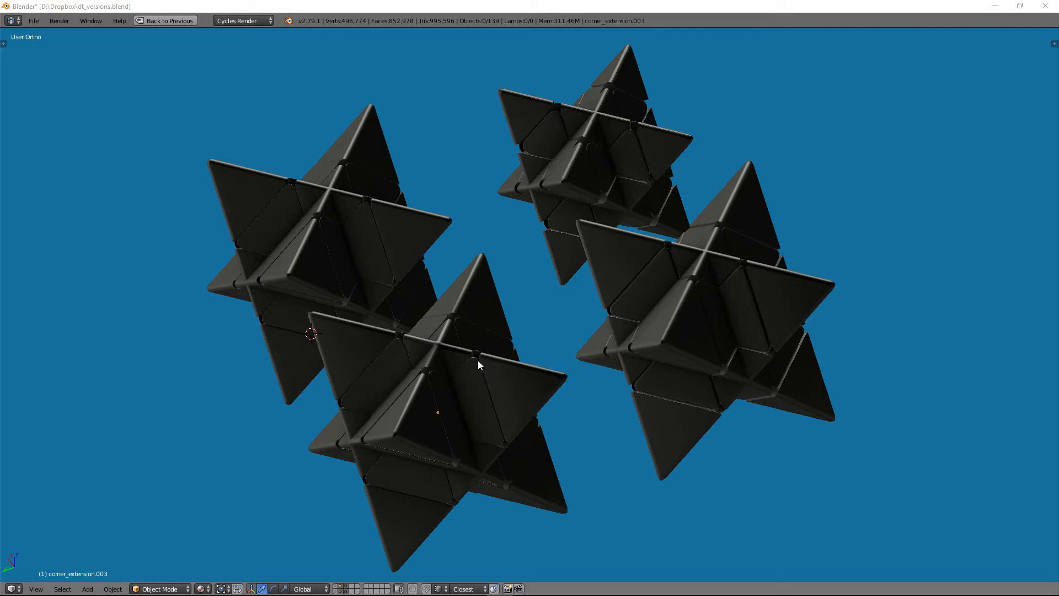
mouse_move(526, 322)
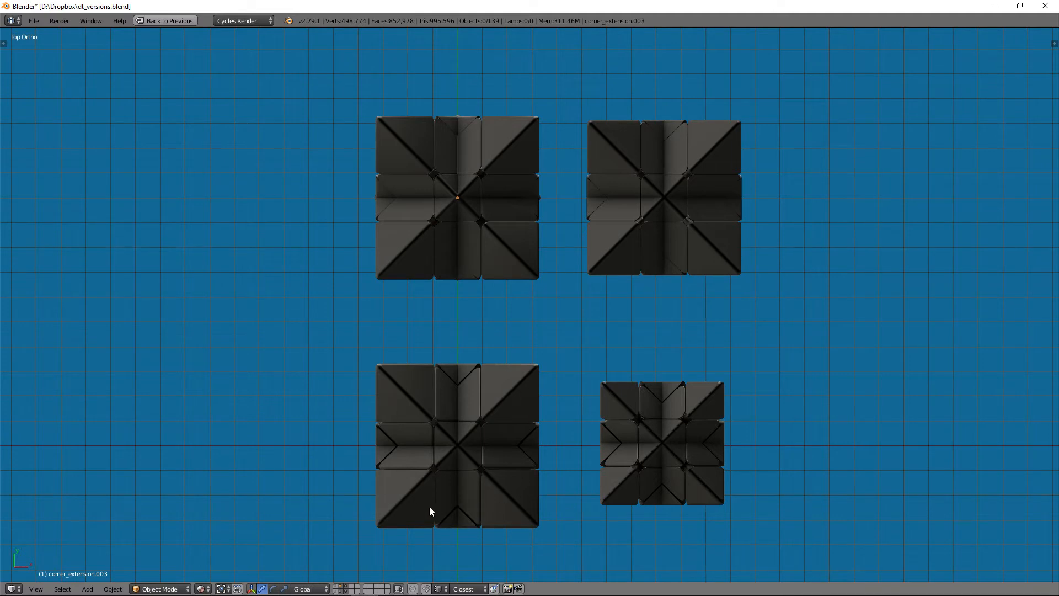
mouse_move(395, 476)
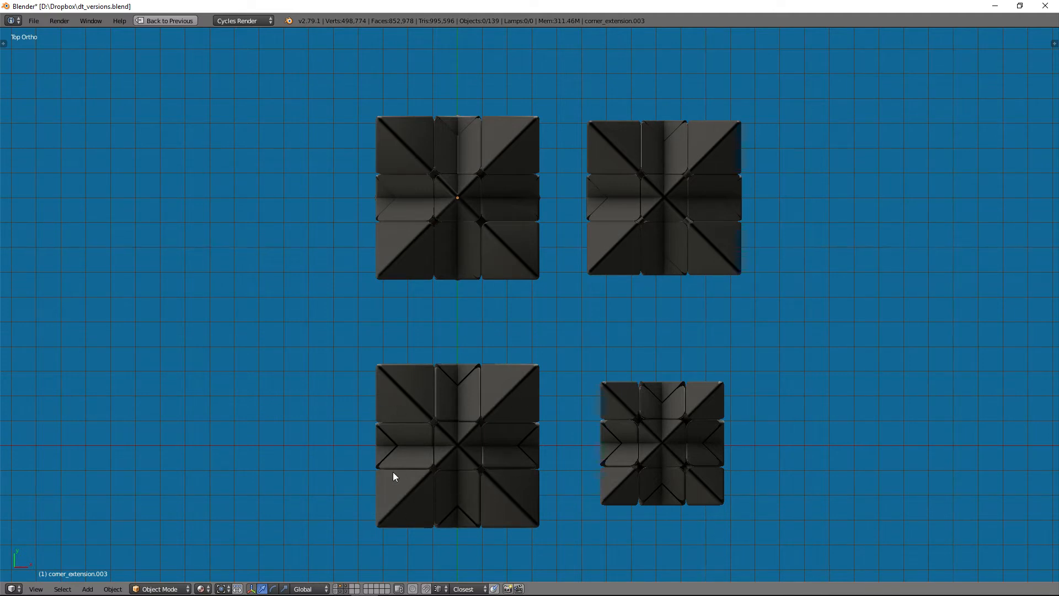
mouse_move(627, 160)
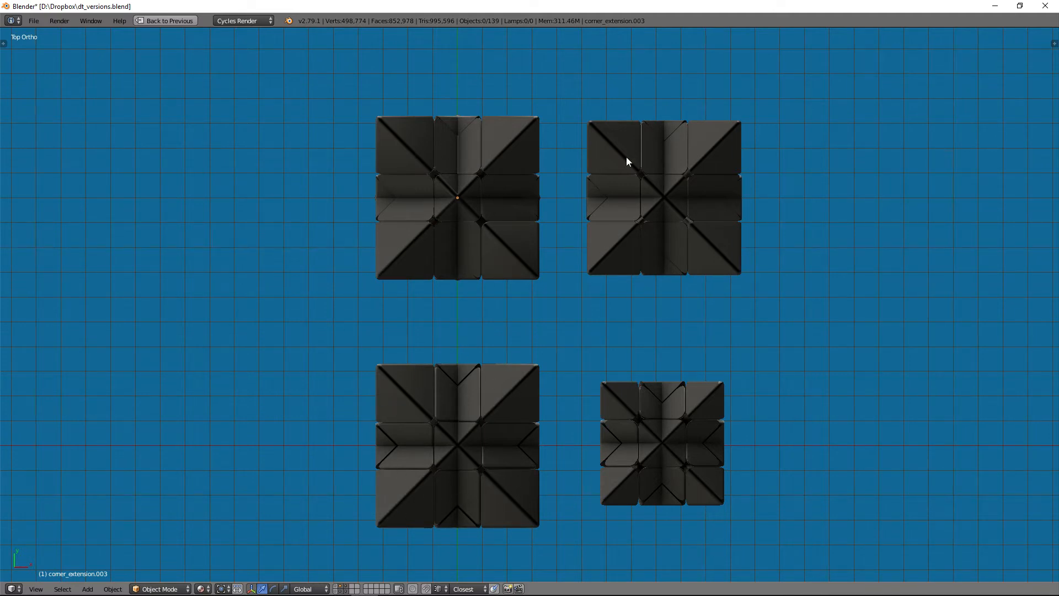
mouse_move(748, 198)
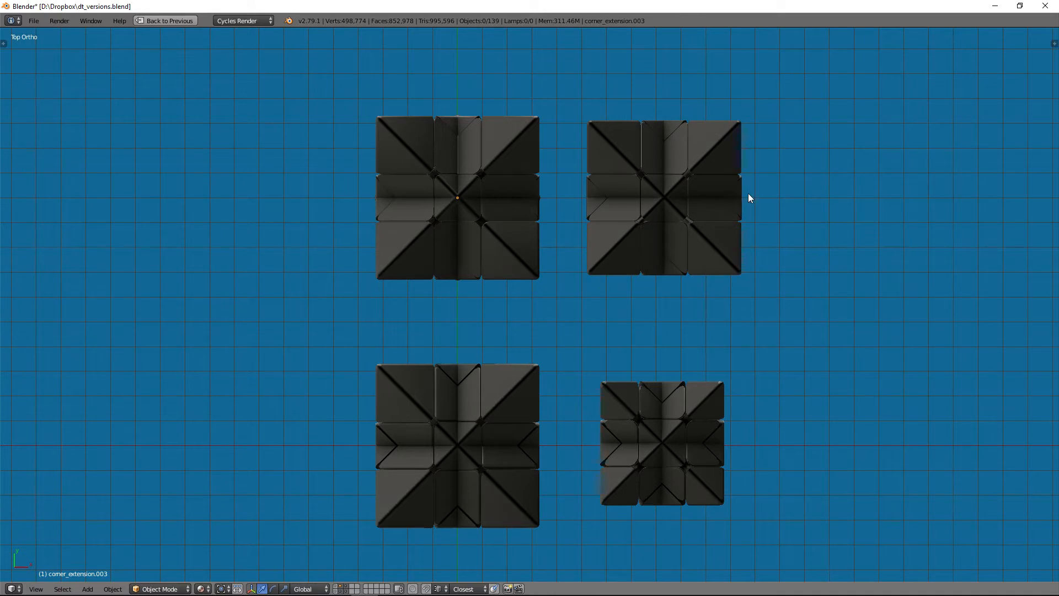
mouse_move(578, 281)
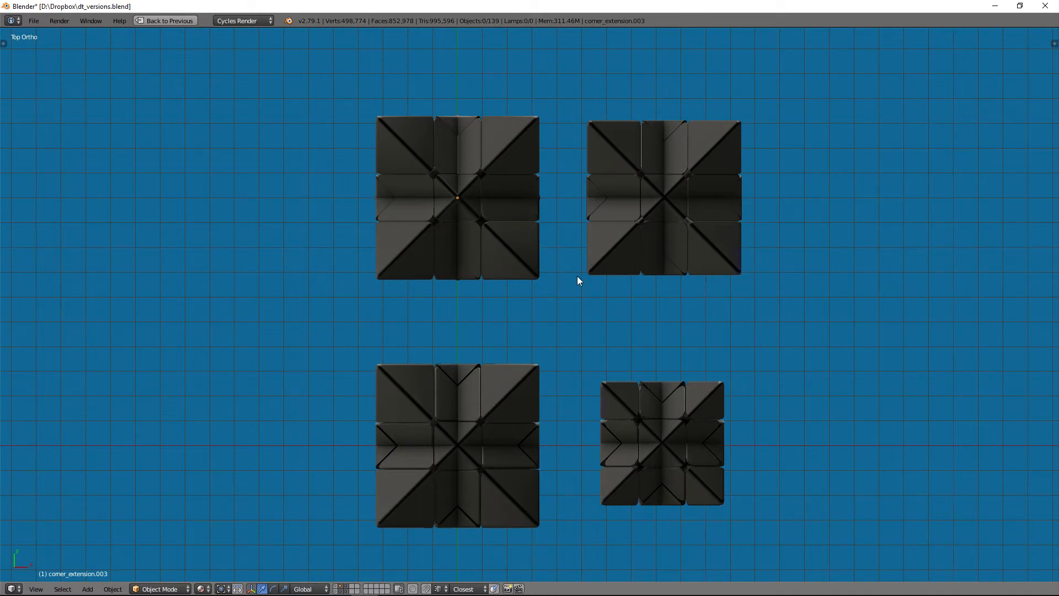
mouse_move(655, 135)
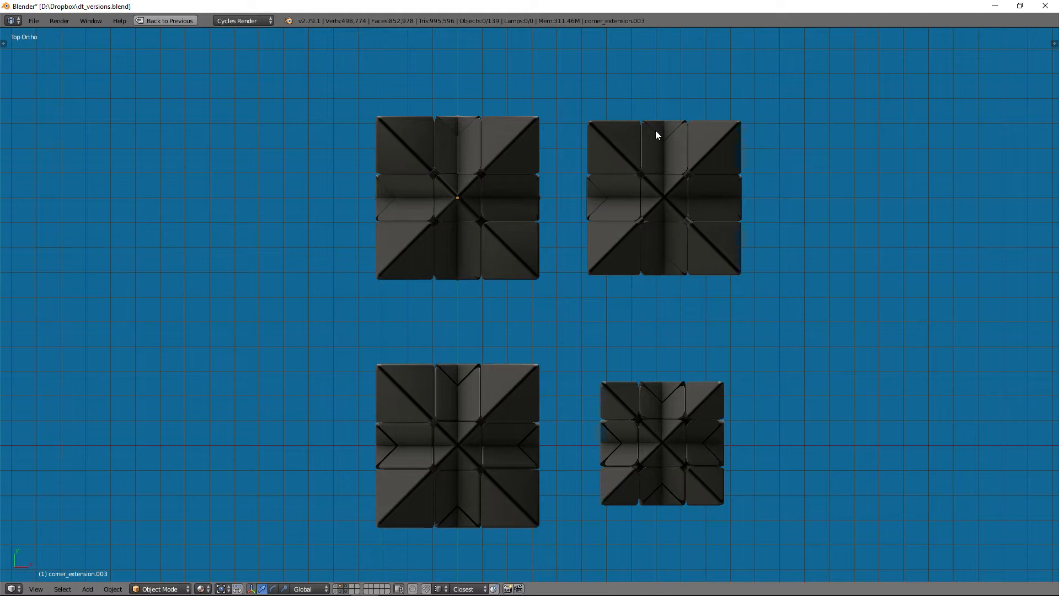
mouse_move(661, 346)
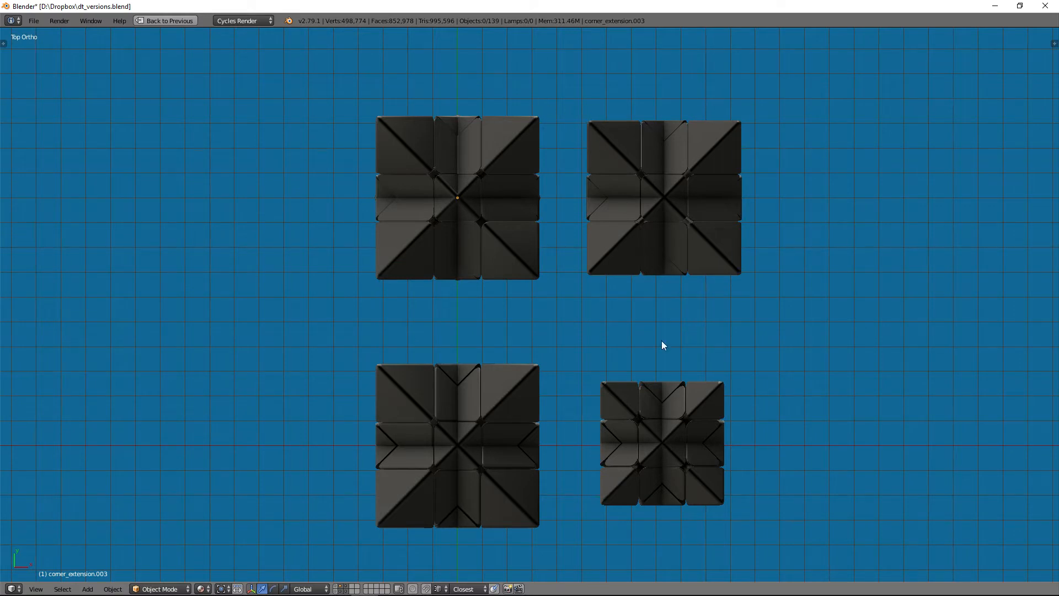
mouse_move(756, 419)
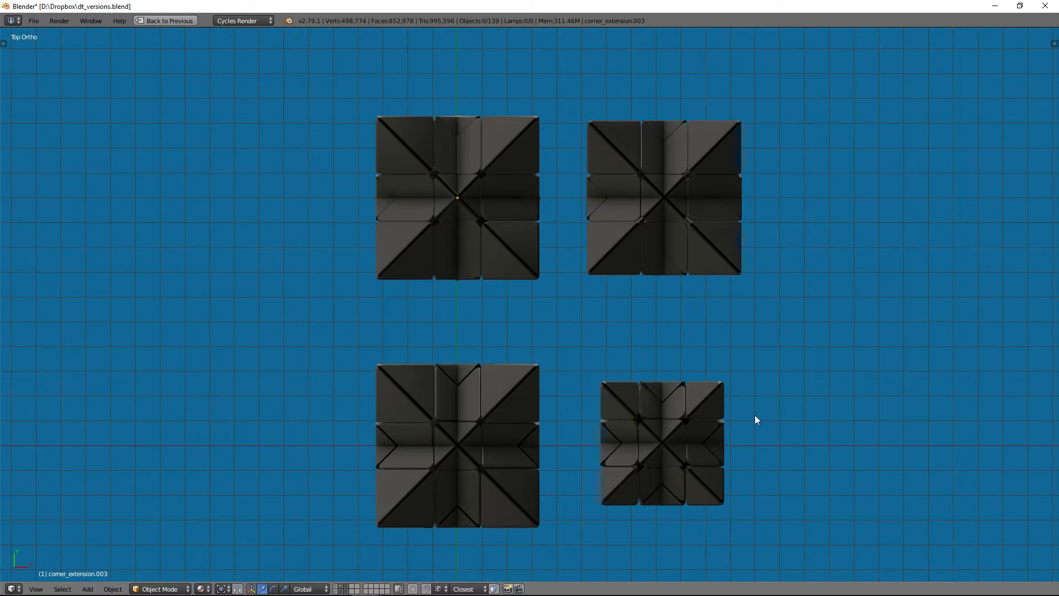
mouse_move(604, 446)
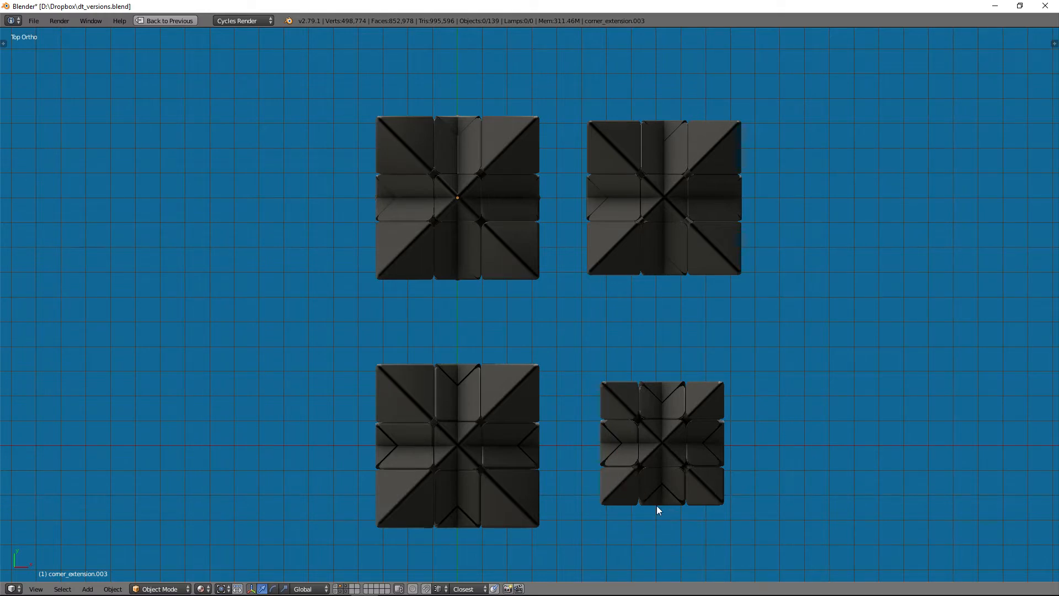
Step: Tilt and orbit the view toward one puzzle's exposed blue six-armed core
left_click_drag(658, 509, 634, 425)
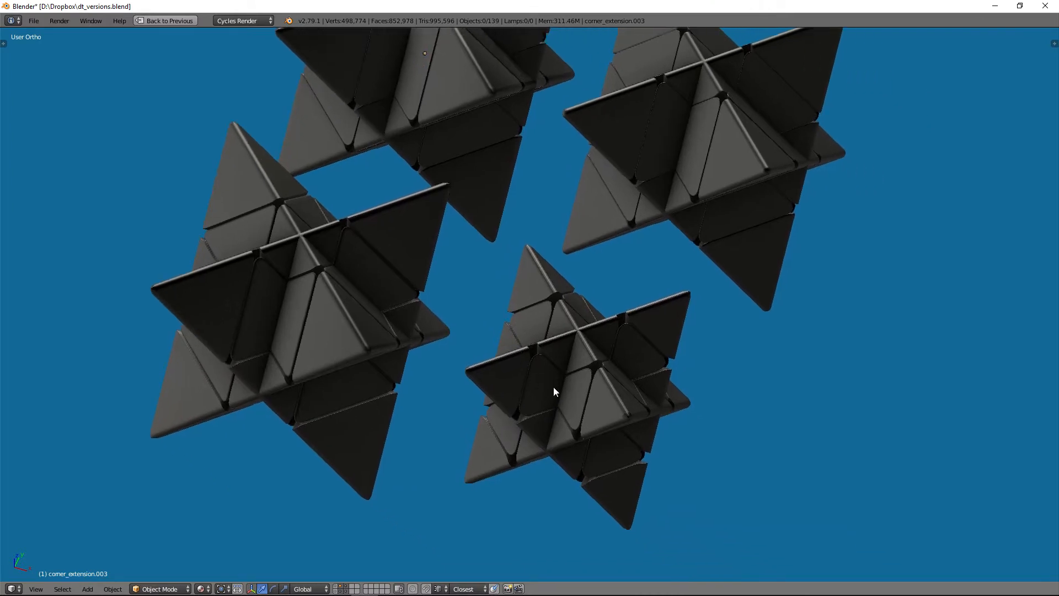
mouse_move(472, 326)
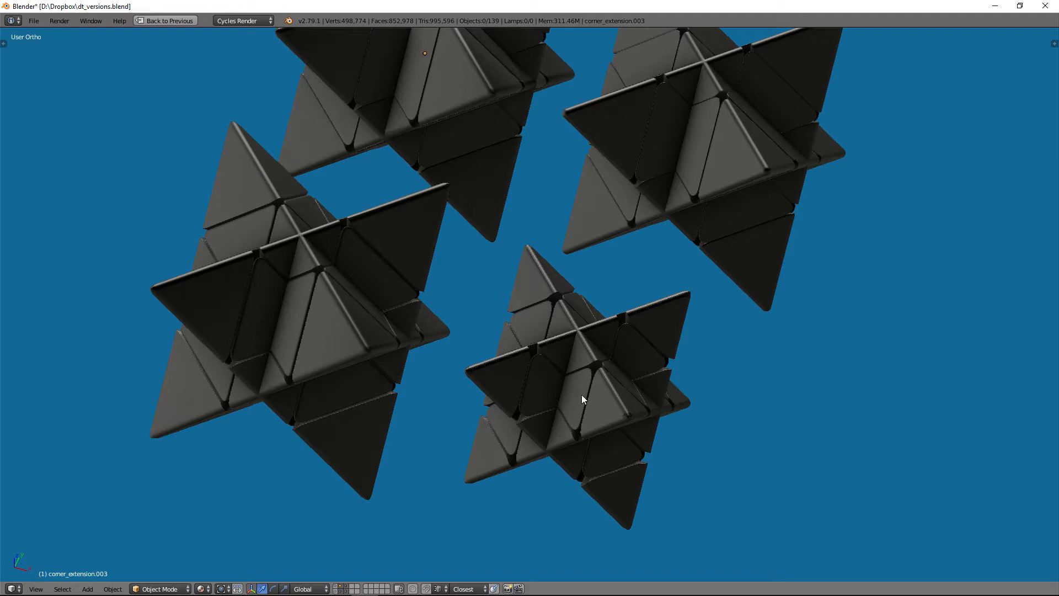
mouse_move(644, 220)
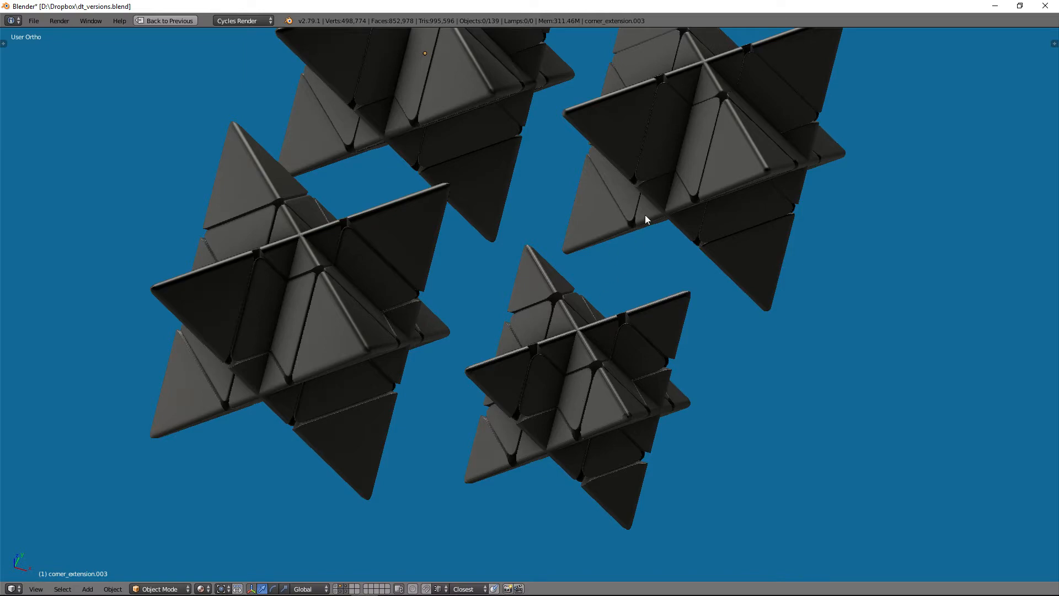
mouse_move(431, 295)
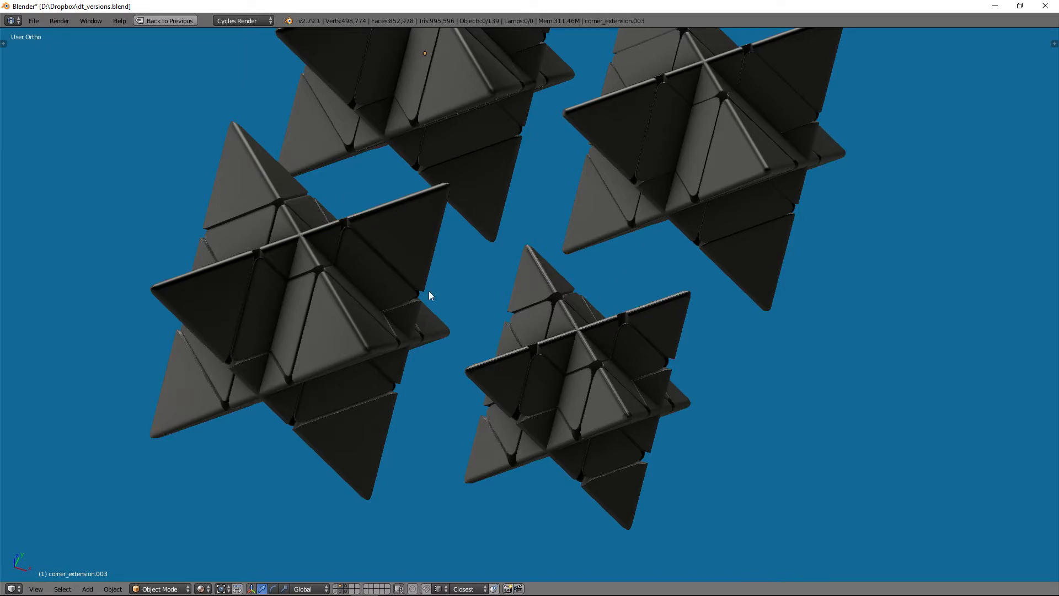
left_click_drag(429, 295, 642, 233)
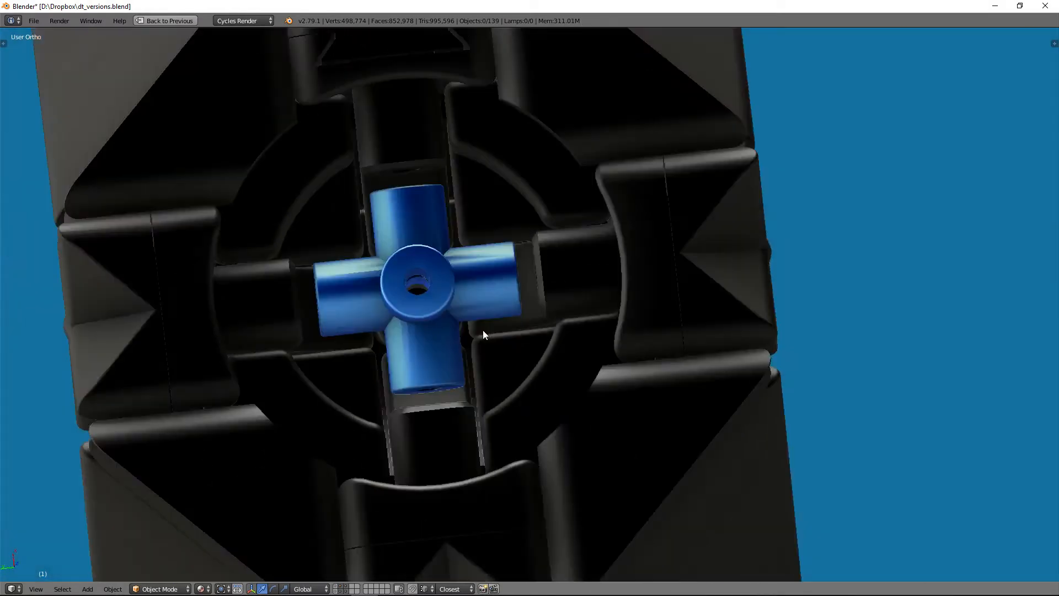
Step: Orbit around the blue core to see the mechanism and a pulled-away corner piece
left_click_drag(484, 334, 527, 294)
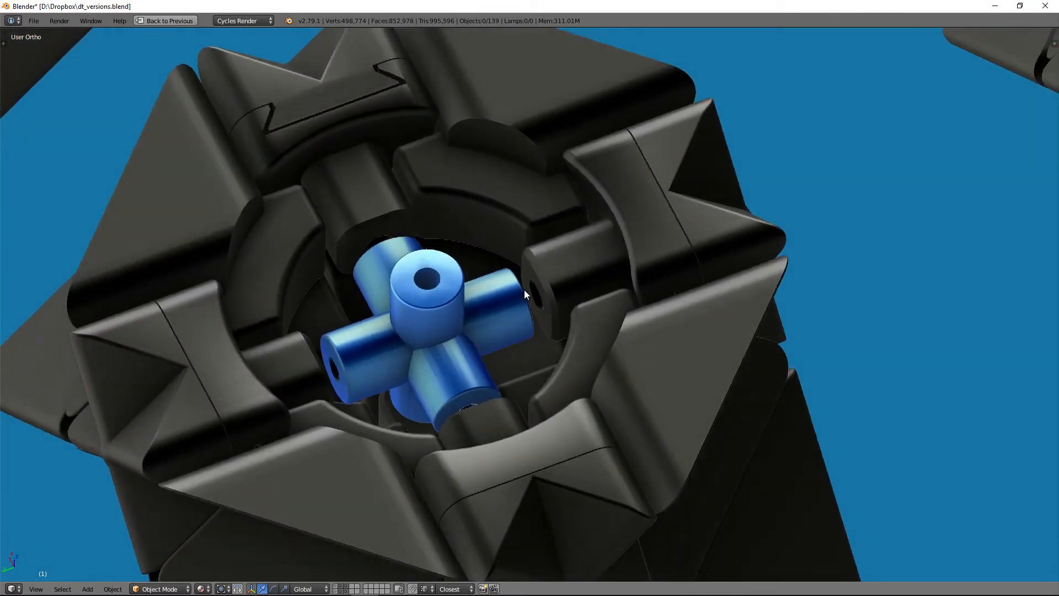
left_click_drag(526, 294, 595, 304)
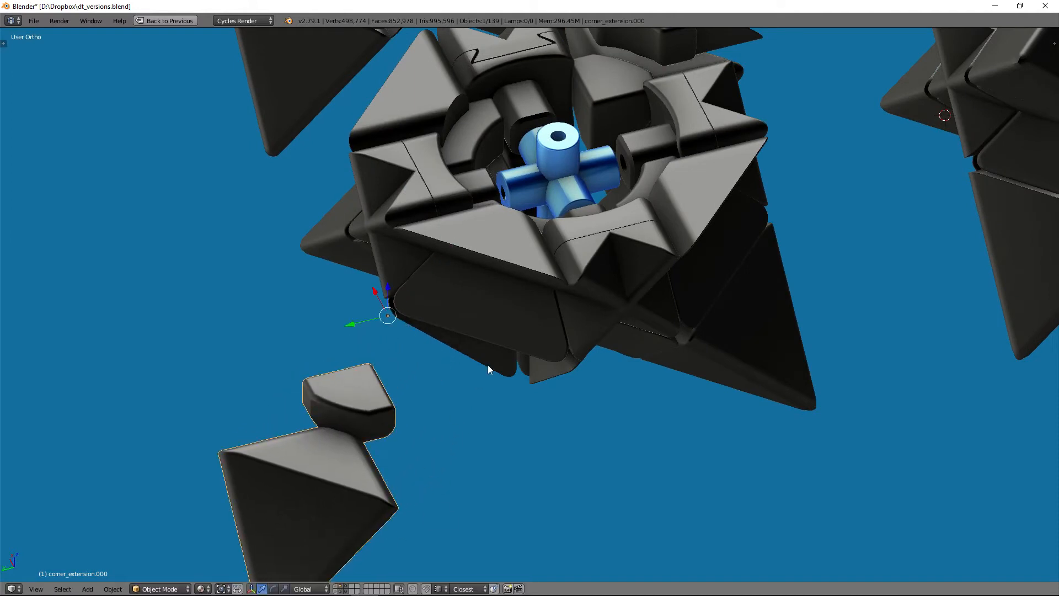
Step: Tumble the detached corner_extension piece into a new orientation with trackball rotation
left_click_drag(490, 368, 493, 385)
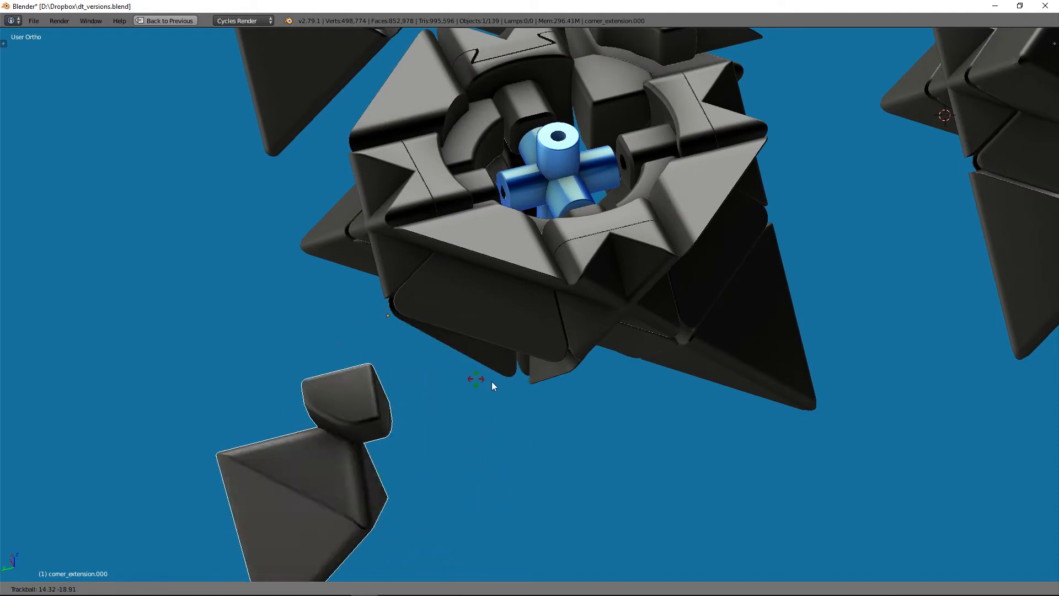
left_click_drag(478, 378, 640, 429)
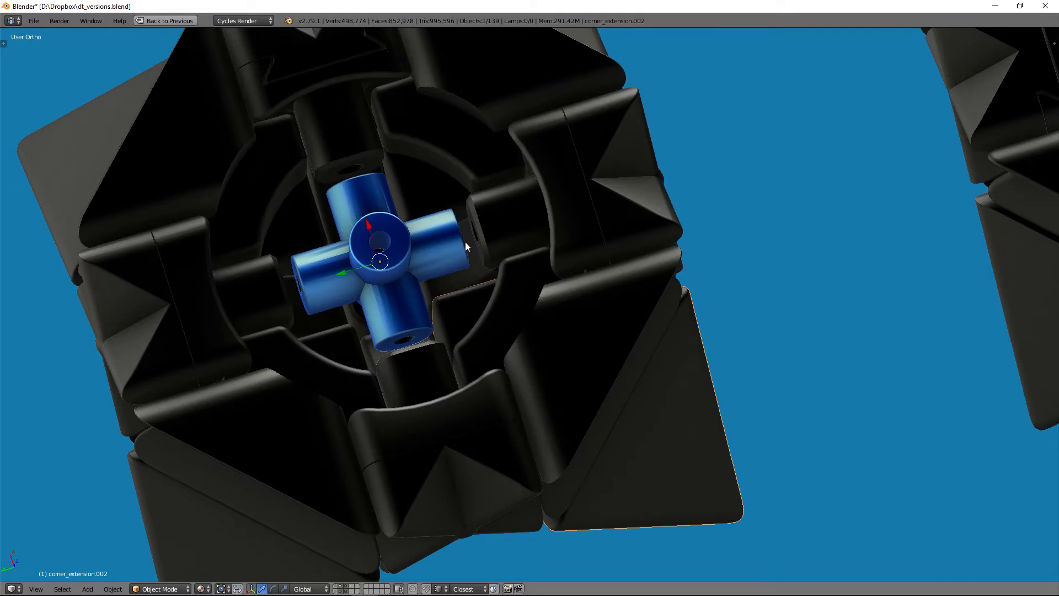
mouse_move(442, 312)
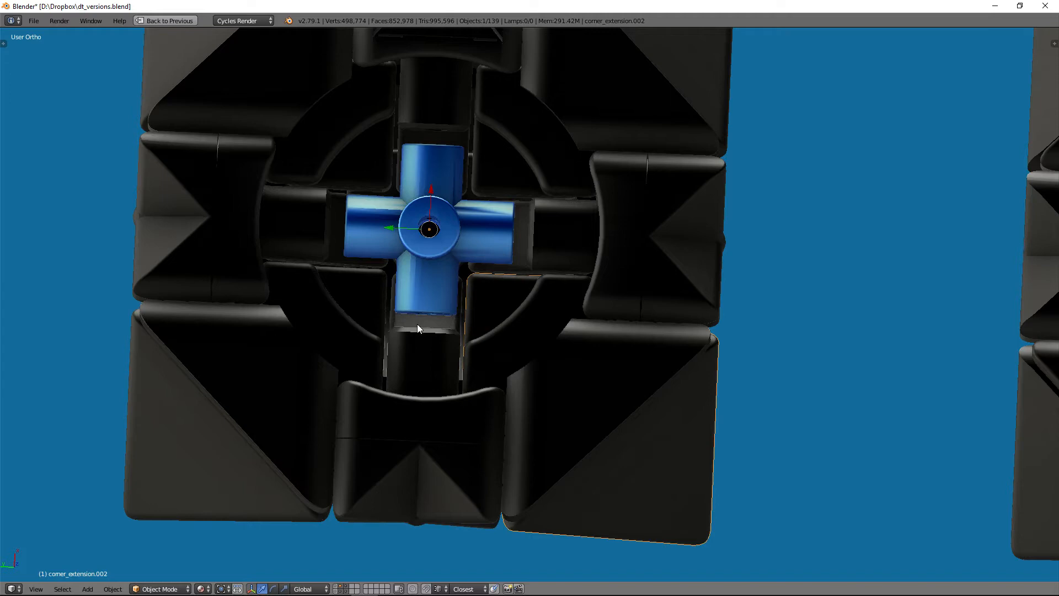
mouse_move(415, 188)
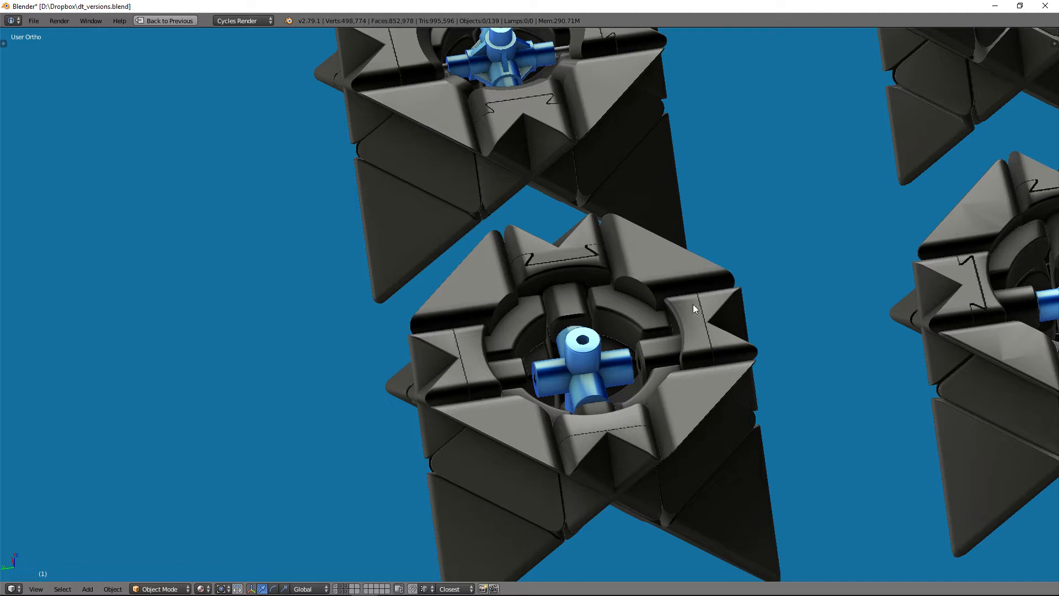
mouse_move(702, 331)
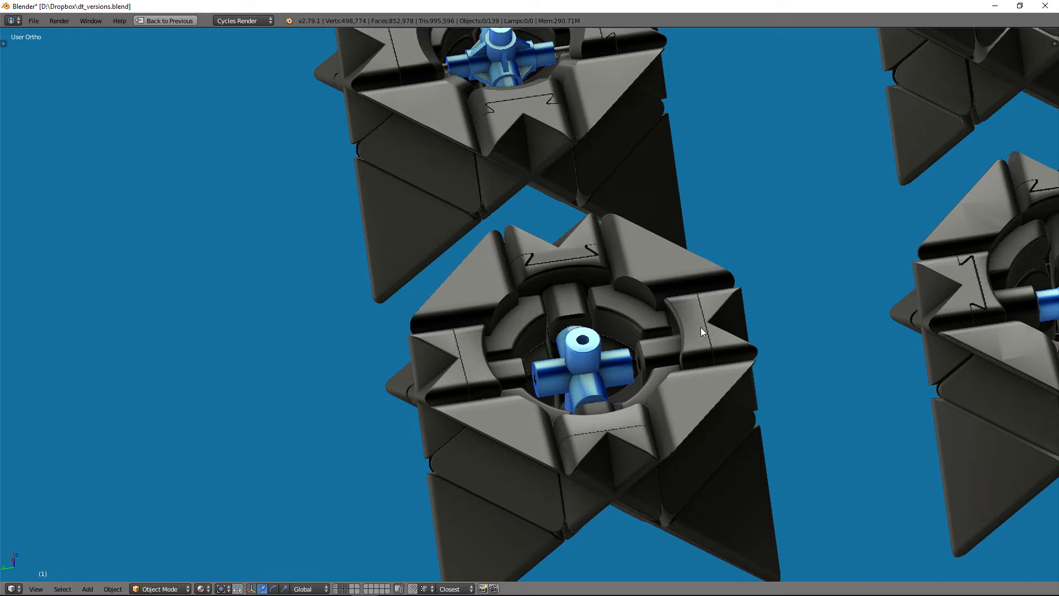
mouse_move(696, 330)
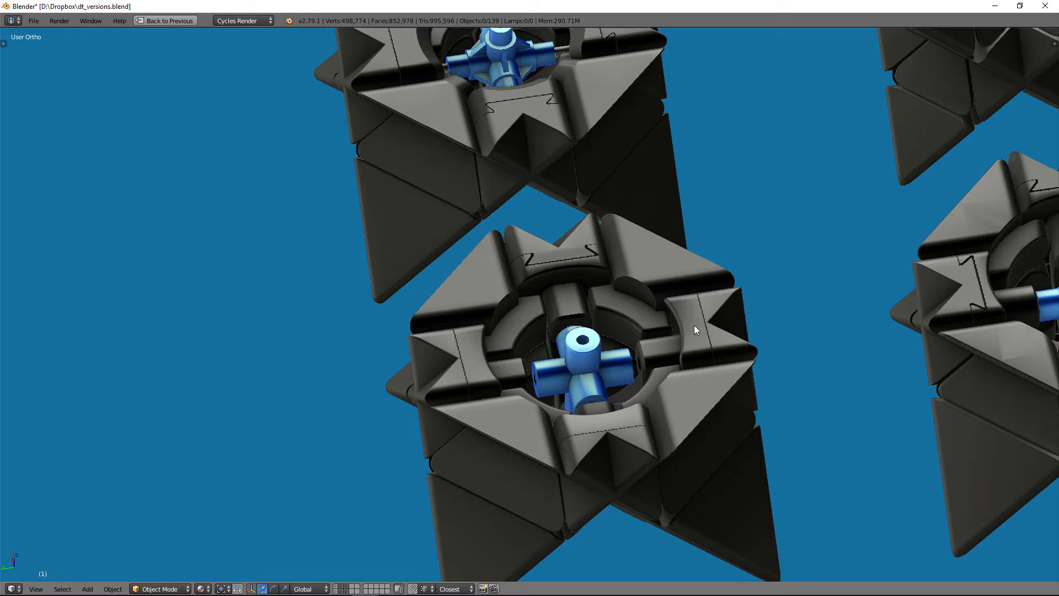
mouse_move(719, 354)
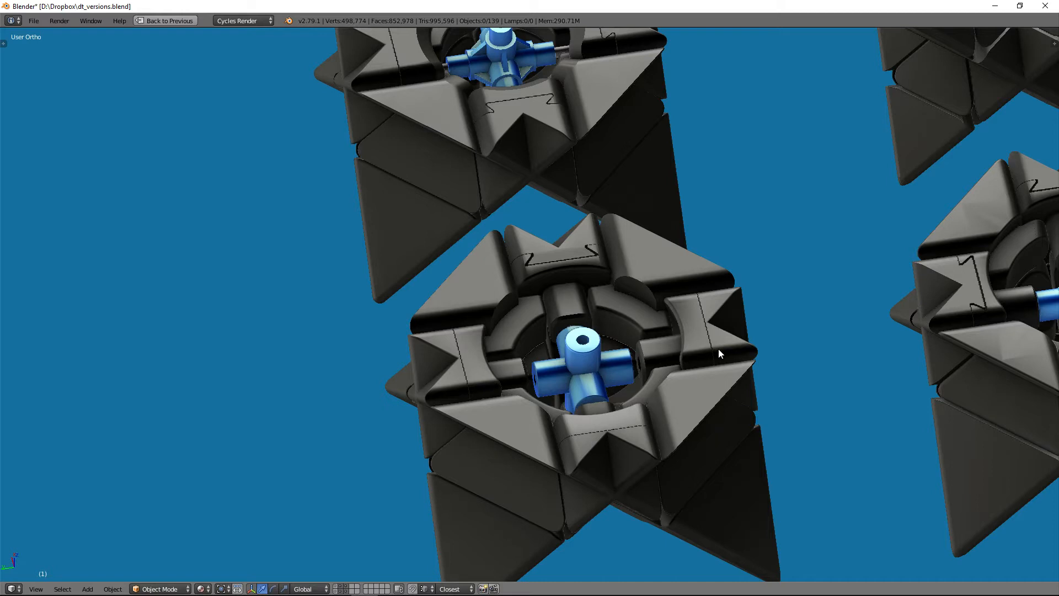
mouse_move(714, 314)
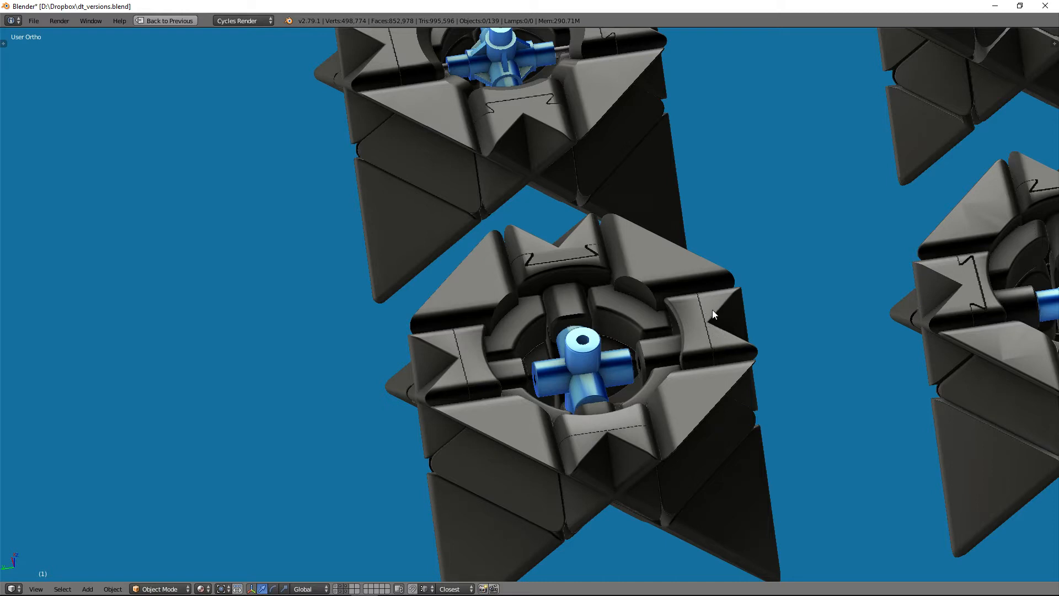
mouse_move(708, 342)
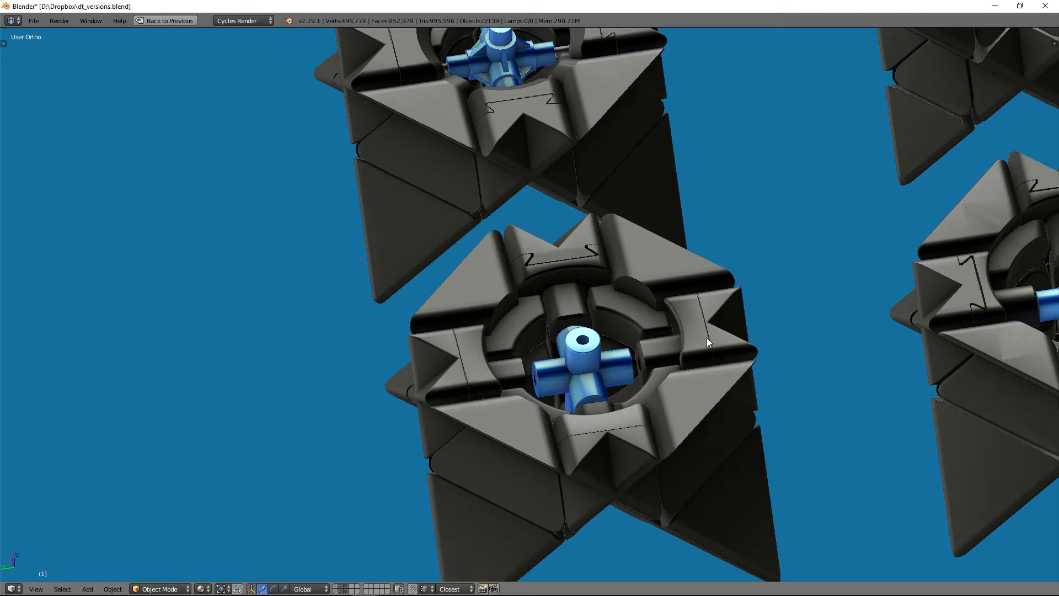
mouse_move(734, 336)
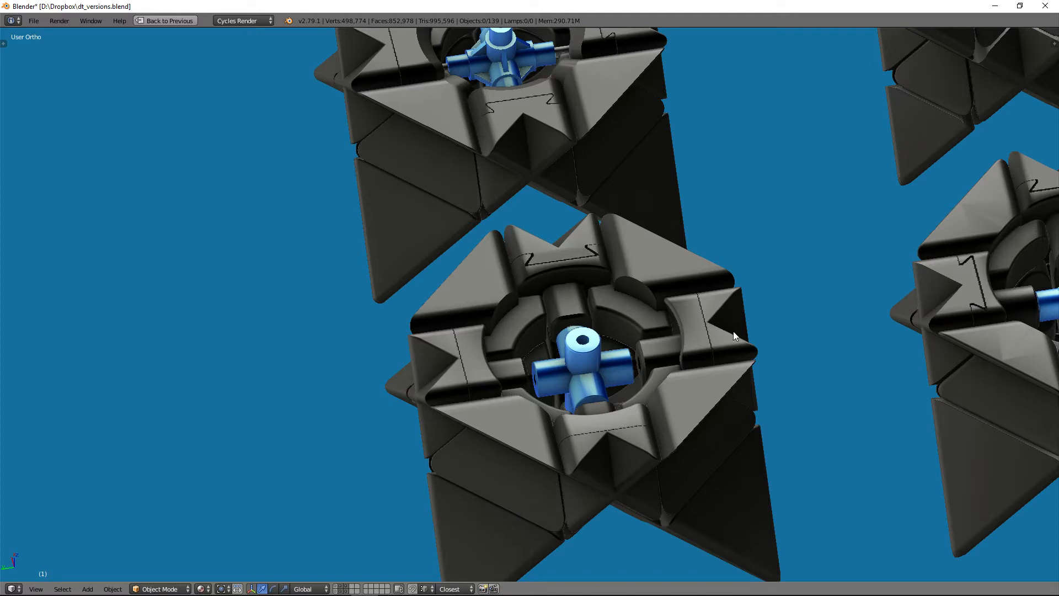
mouse_move(655, 336)
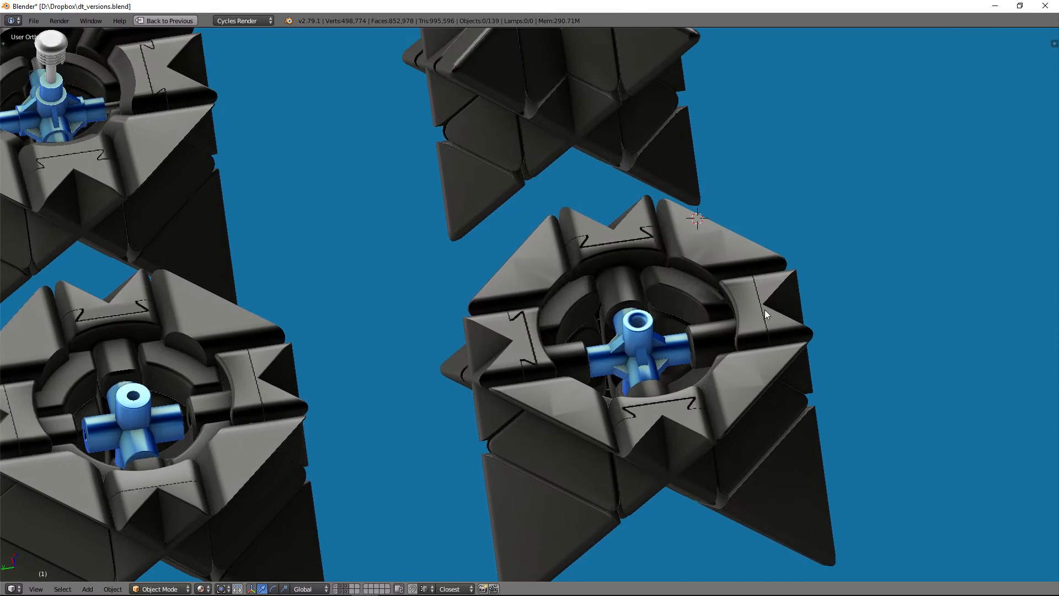
mouse_move(364, 359)
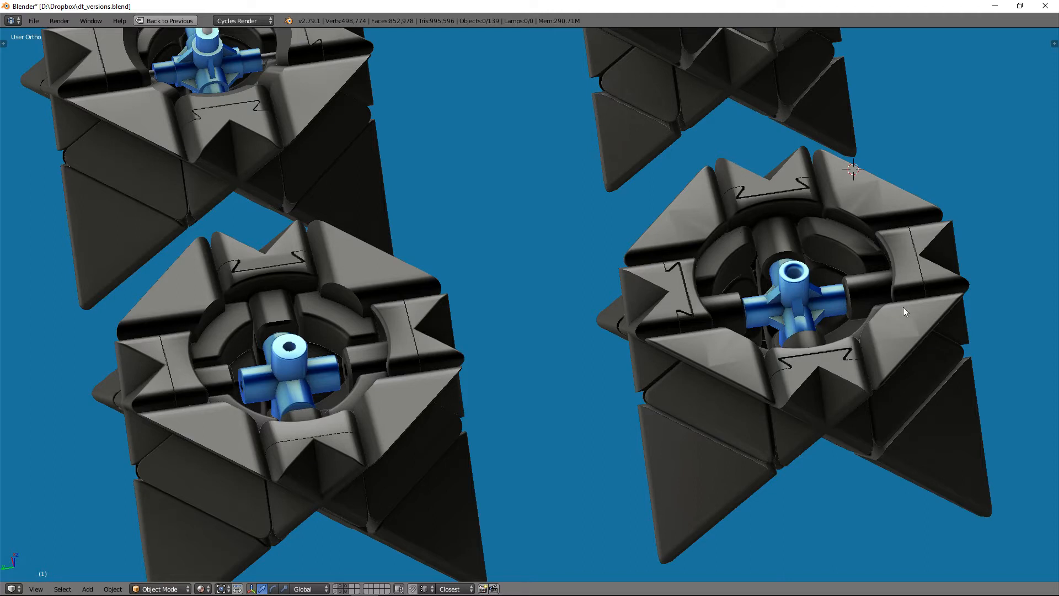
mouse_move(303, 291)
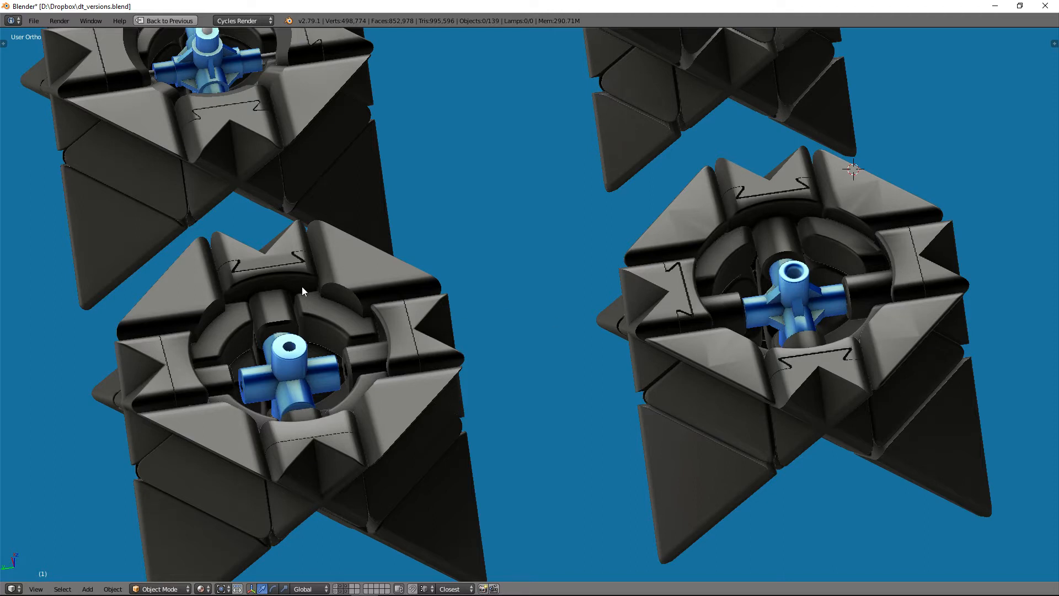
mouse_move(397, 326)
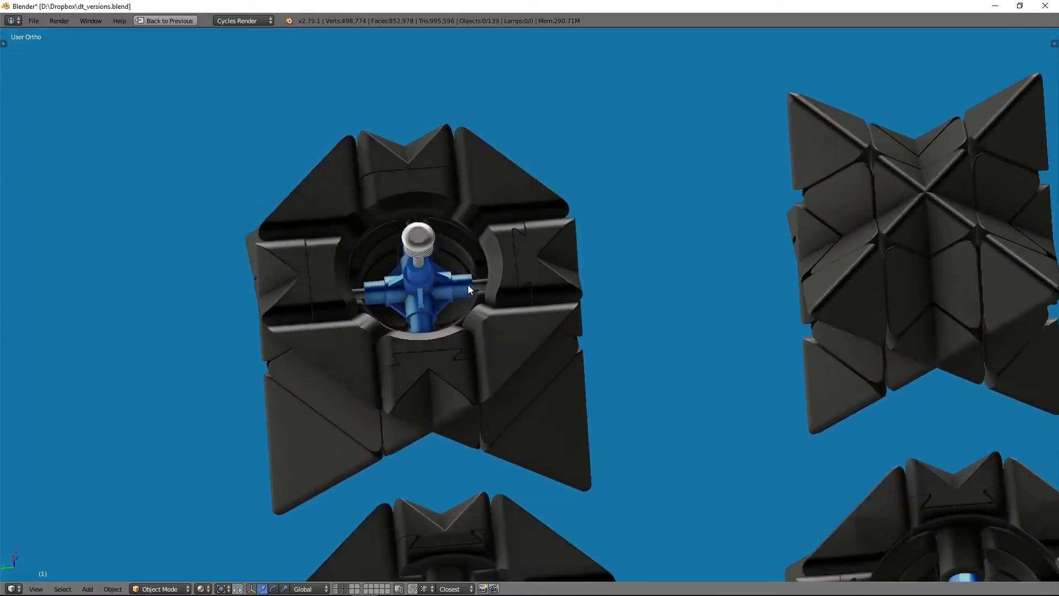
Step: Orbit the view to look straight down on the silver-pinned blue cross core
left_click_drag(466, 291, 503, 321)
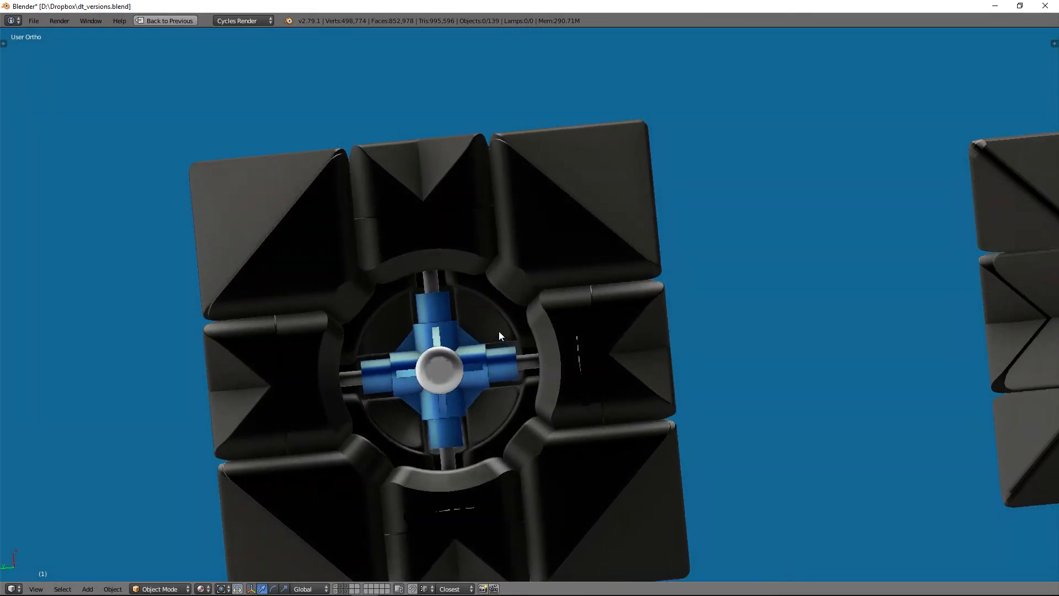
mouse_move(378, 444)
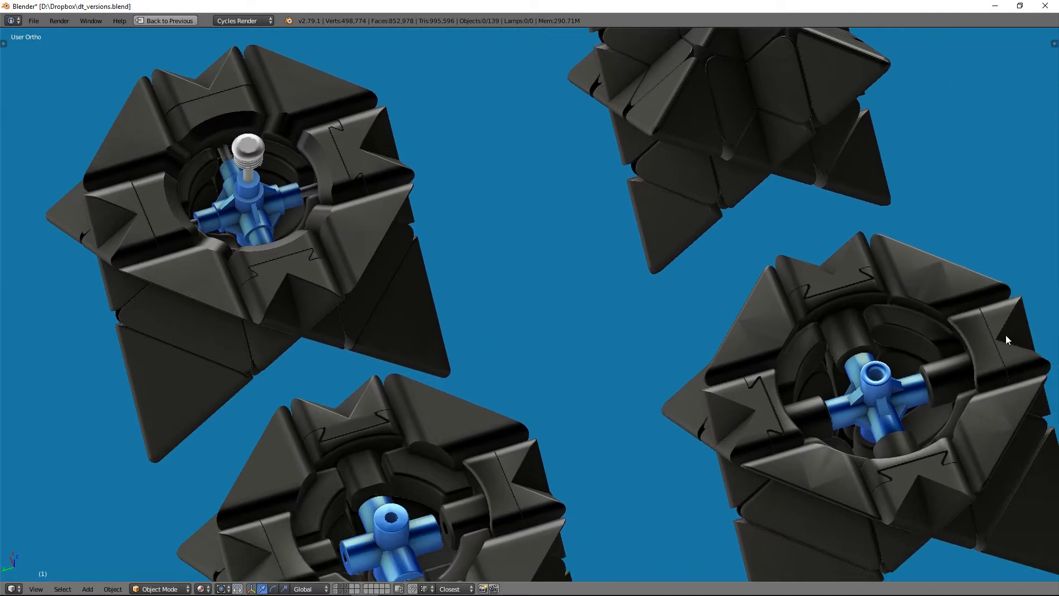
mouse_move(327, 168)
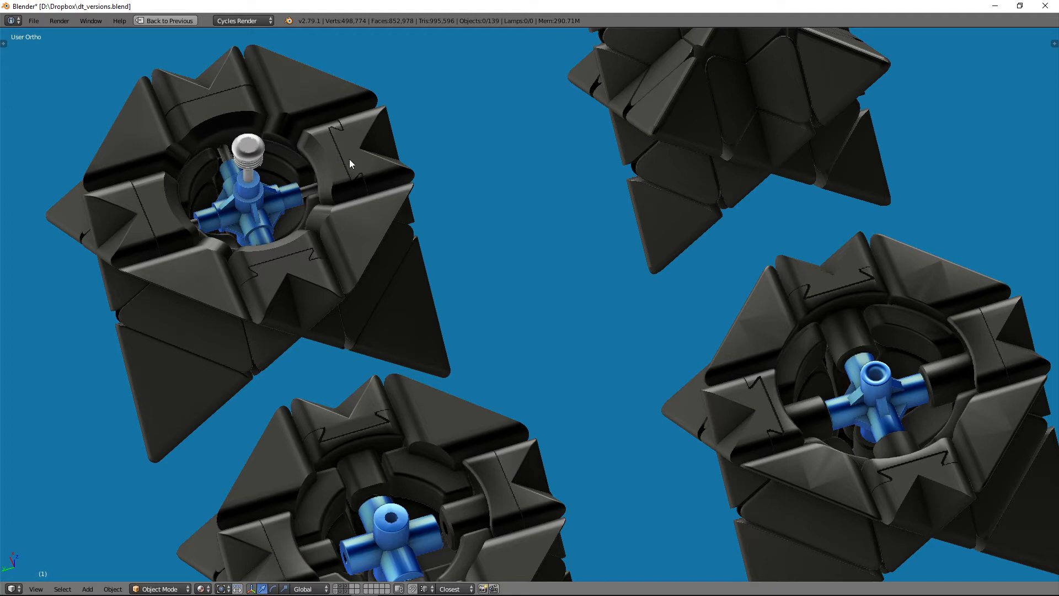
mouse_move(365, 221)
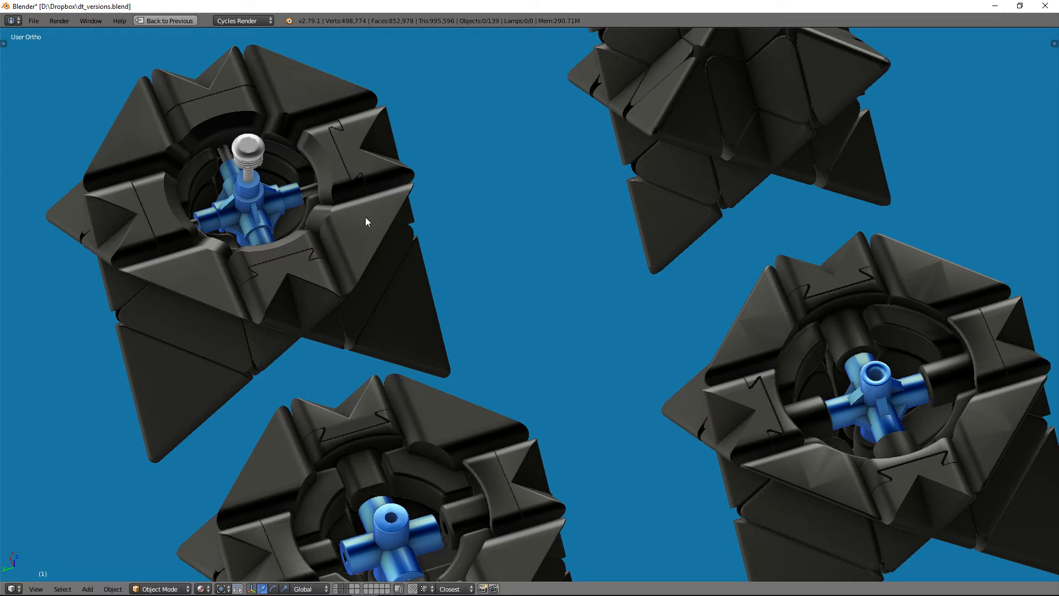
mouse_move(309, 152)
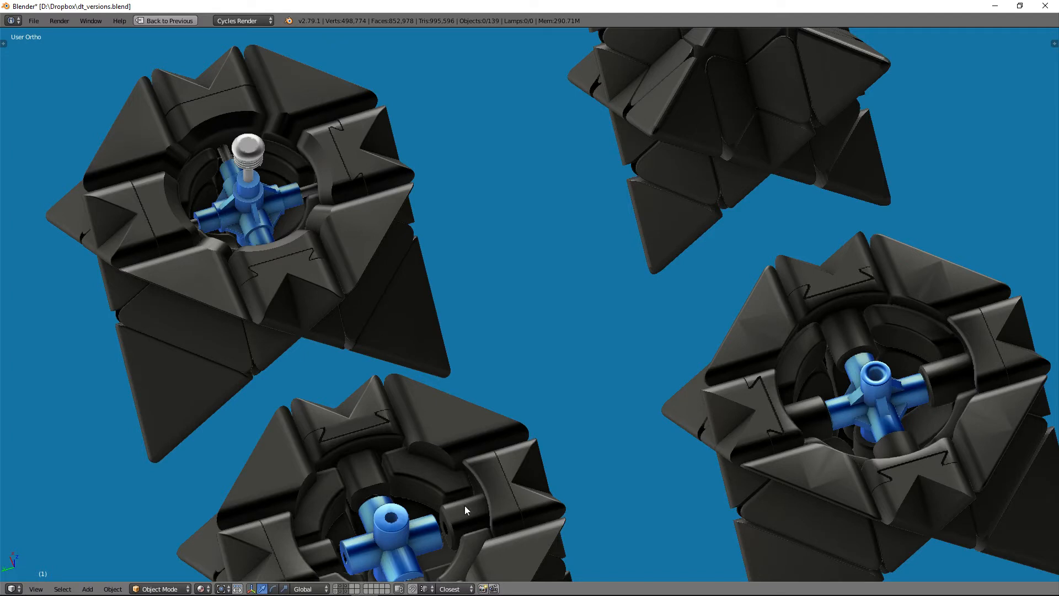
mouse_move(959, 376)
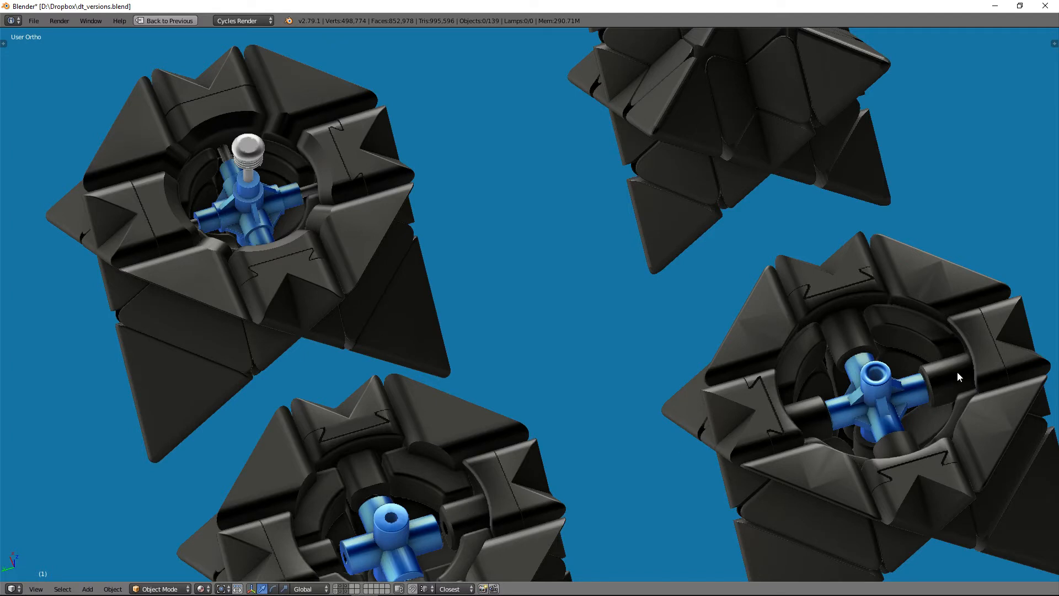
mouse_move(920, 392)
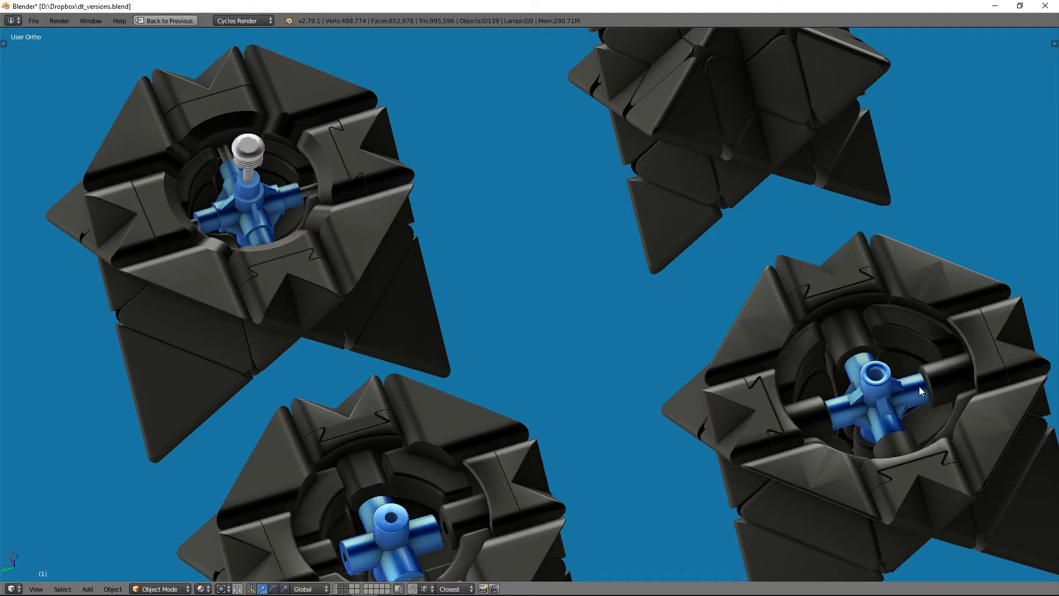
mouse_move(454, 273)
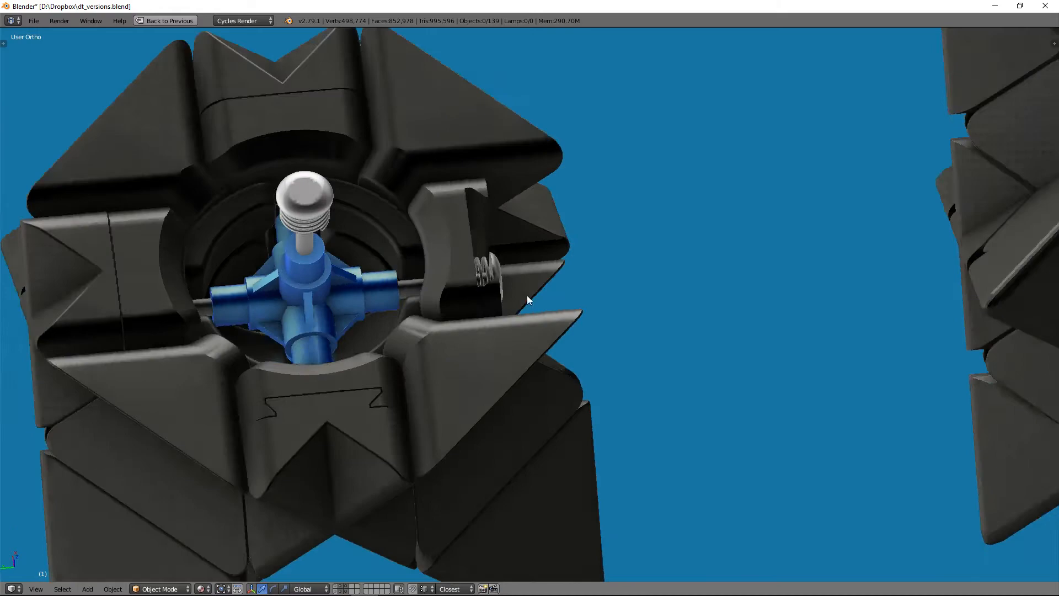
Step: Orbit across the other opened puzzles, viewing their exposed blue cores at a tilt
left_click_drag(527, 301, 587, 247)
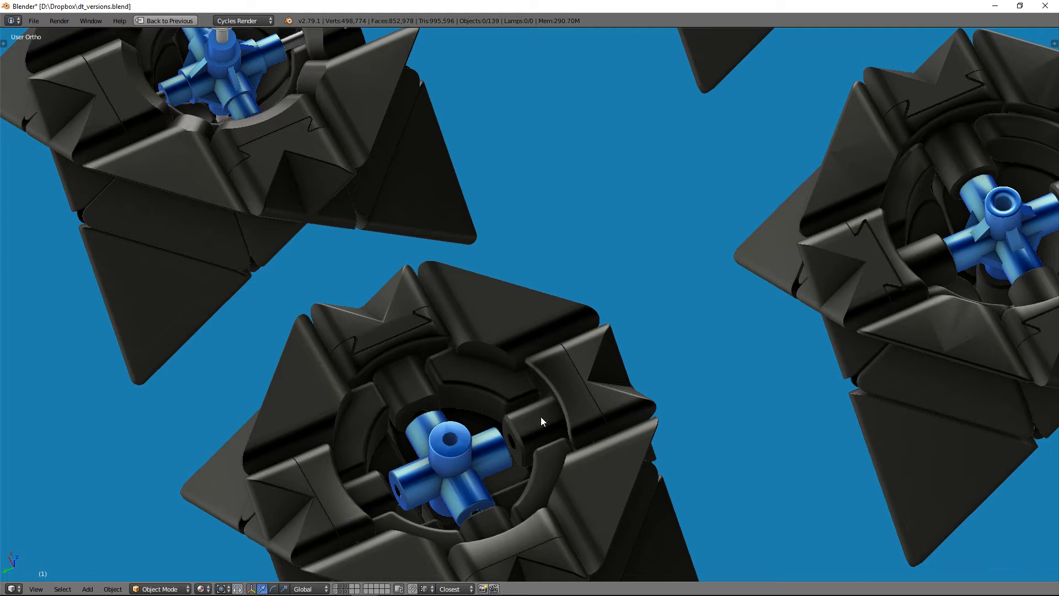
mouse_move(531, 429)
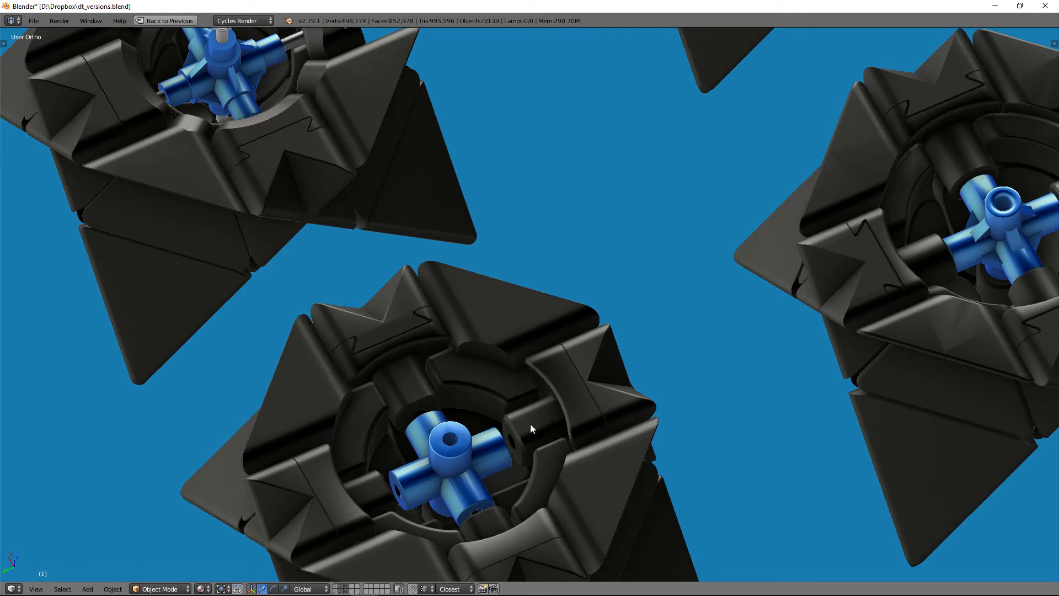
mouse_move(527, 446)
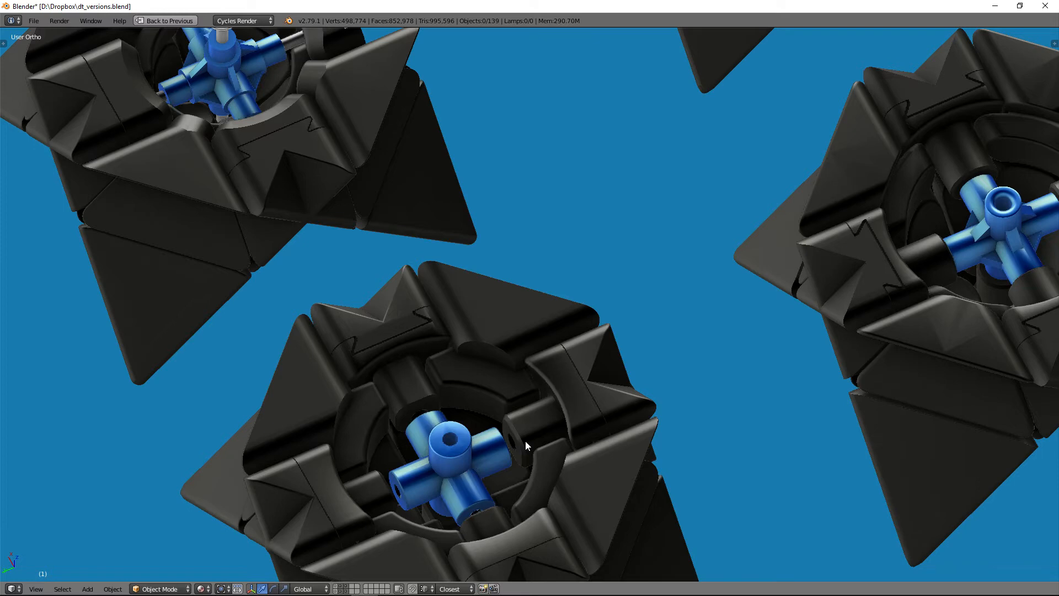
mouse_move(390, 219)
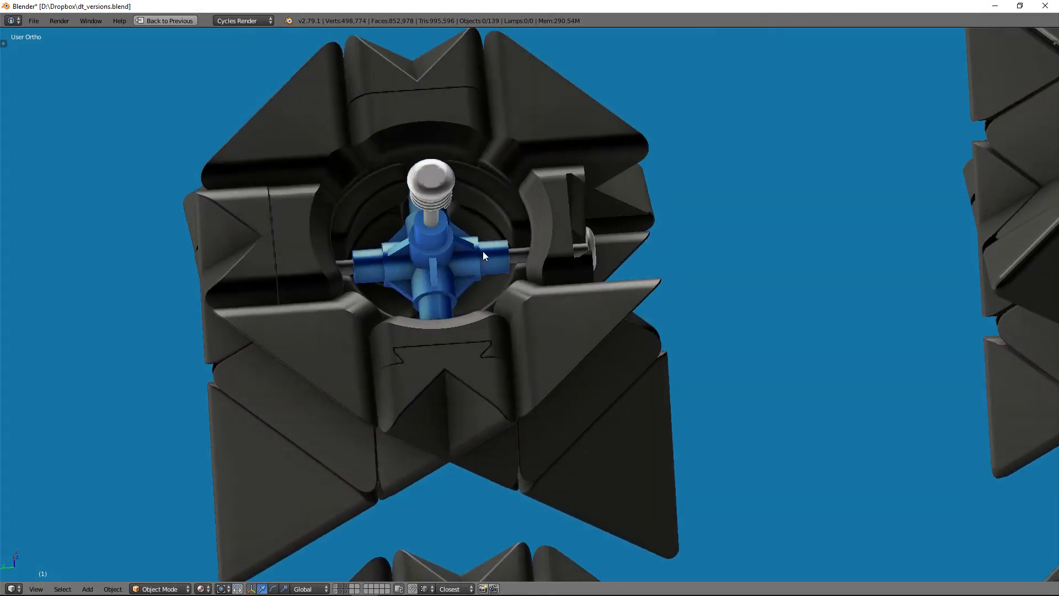
Step: Select a top edge piece of the silver-pinned star puzzle
left_click(488, 151)
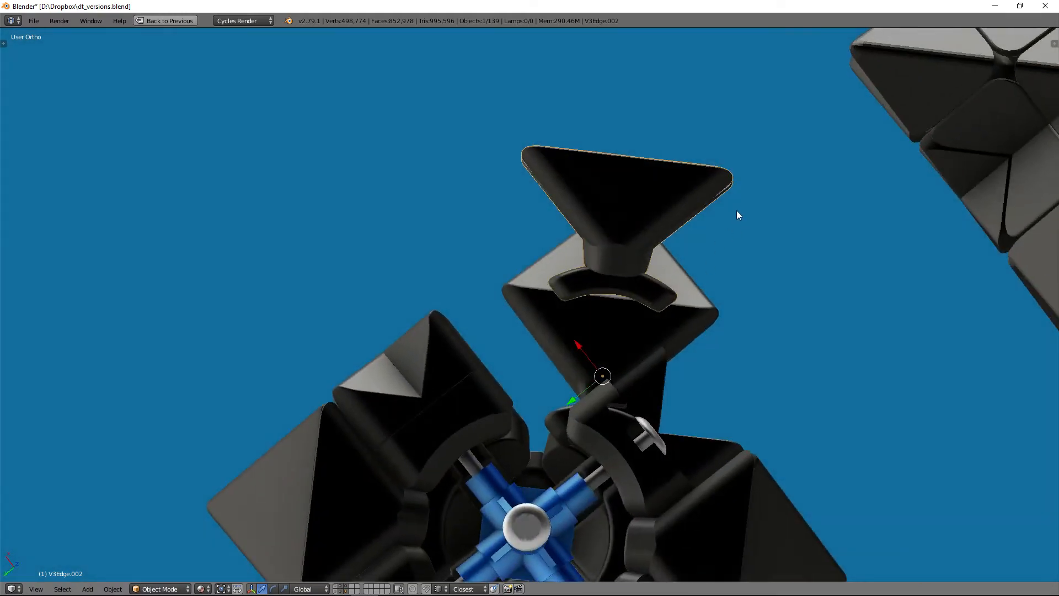
mouse_move(578, 224)
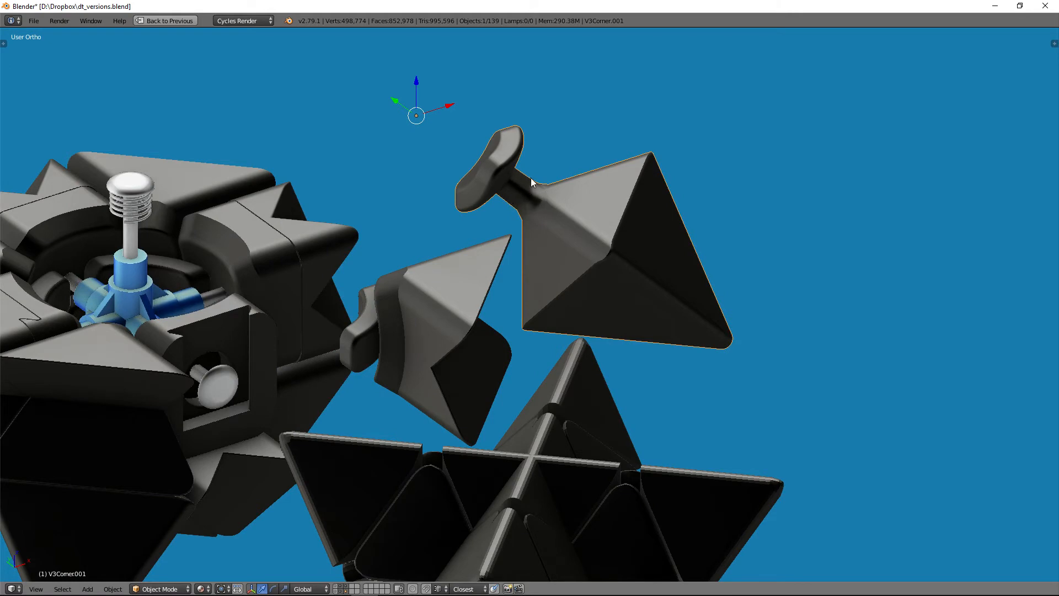
mouse_move(520, 214)
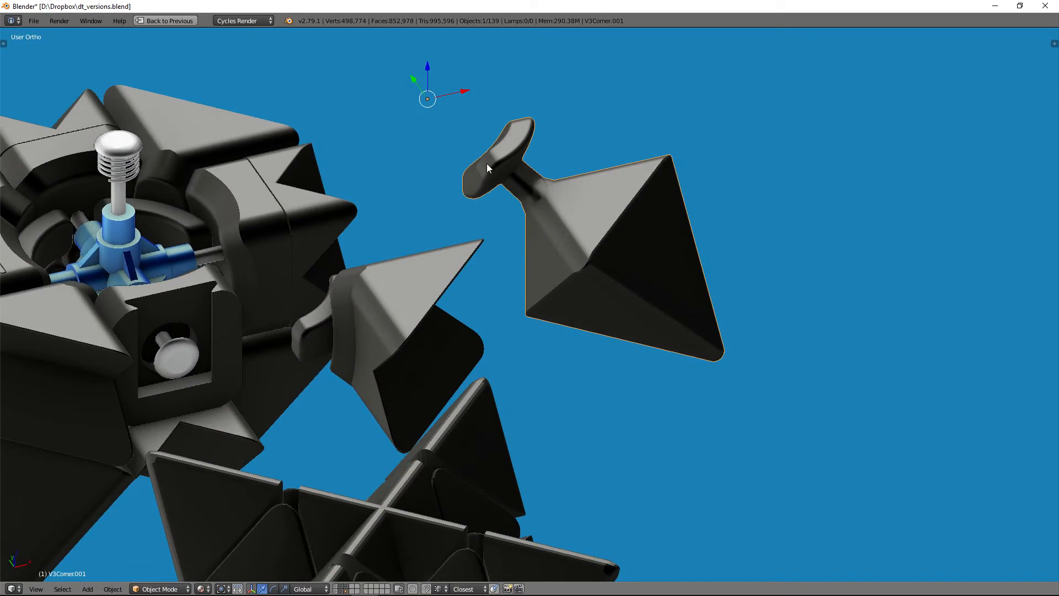
mouse_move(562, 207)
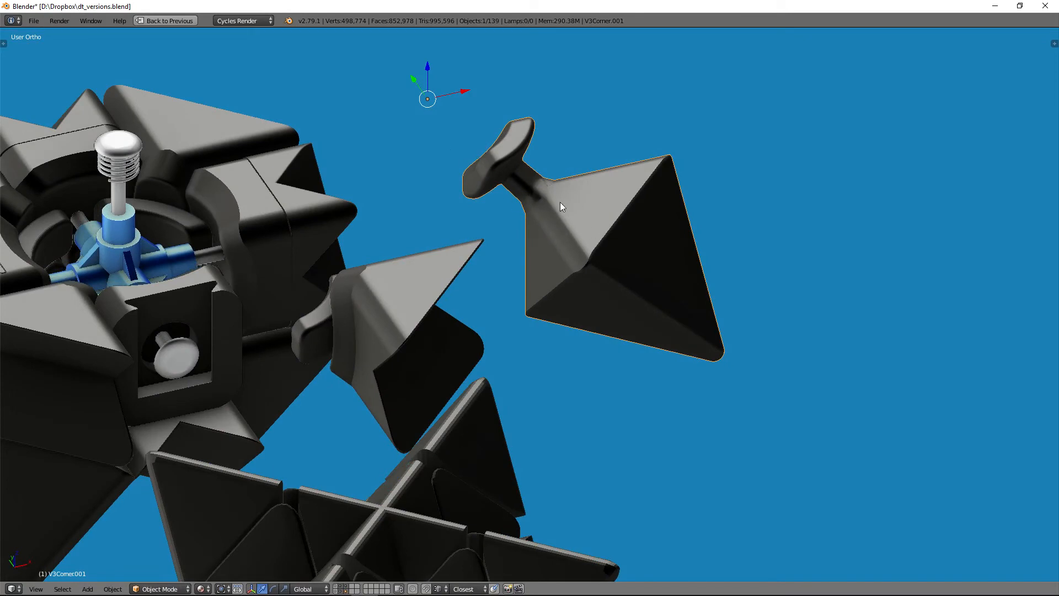
mouse_move(528, 185)
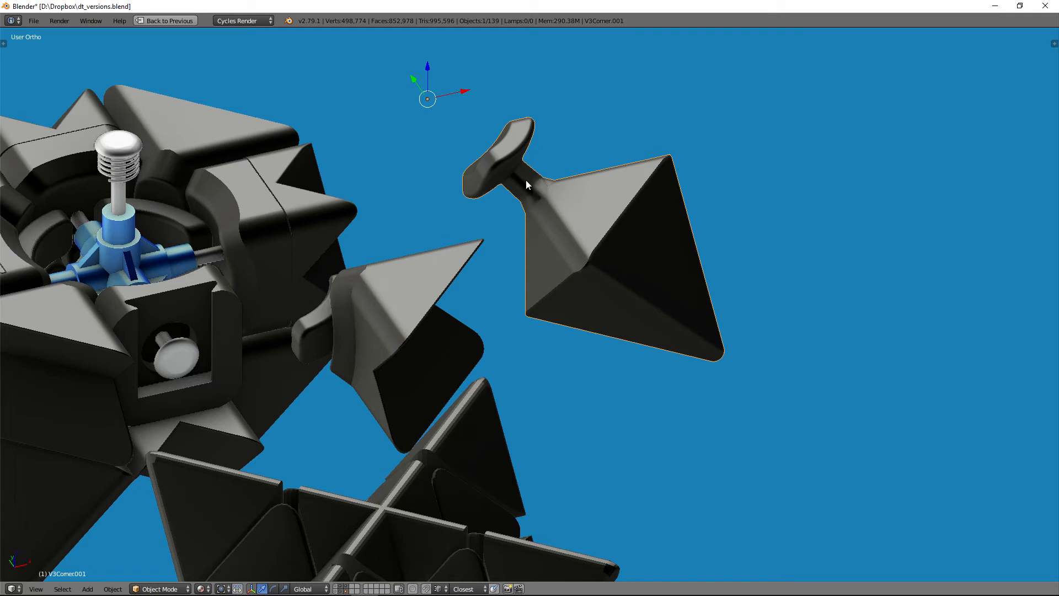
mouse_move(525, 233)
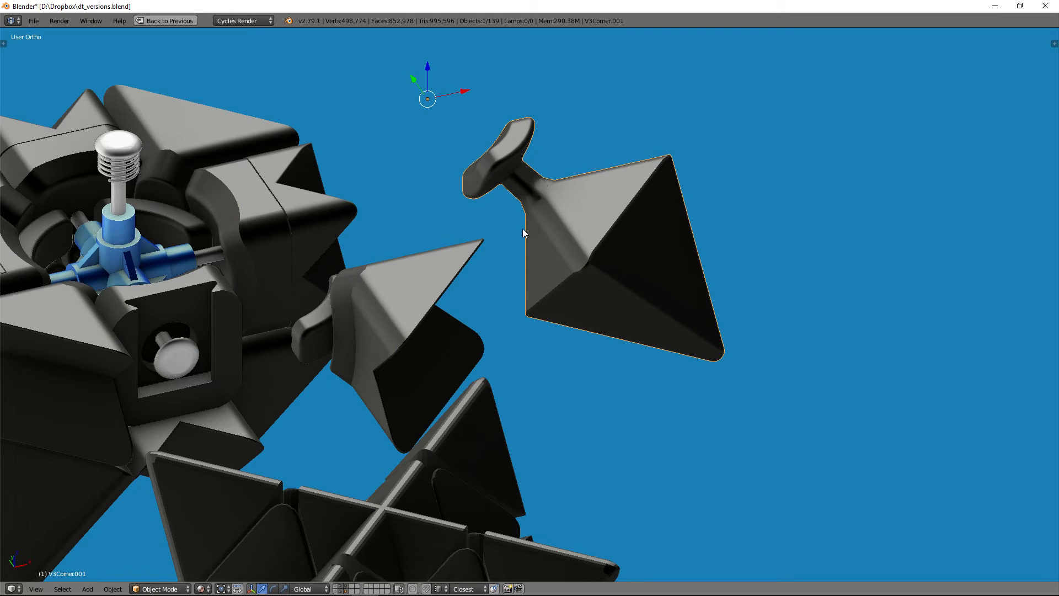
mouse_move(526, 178)
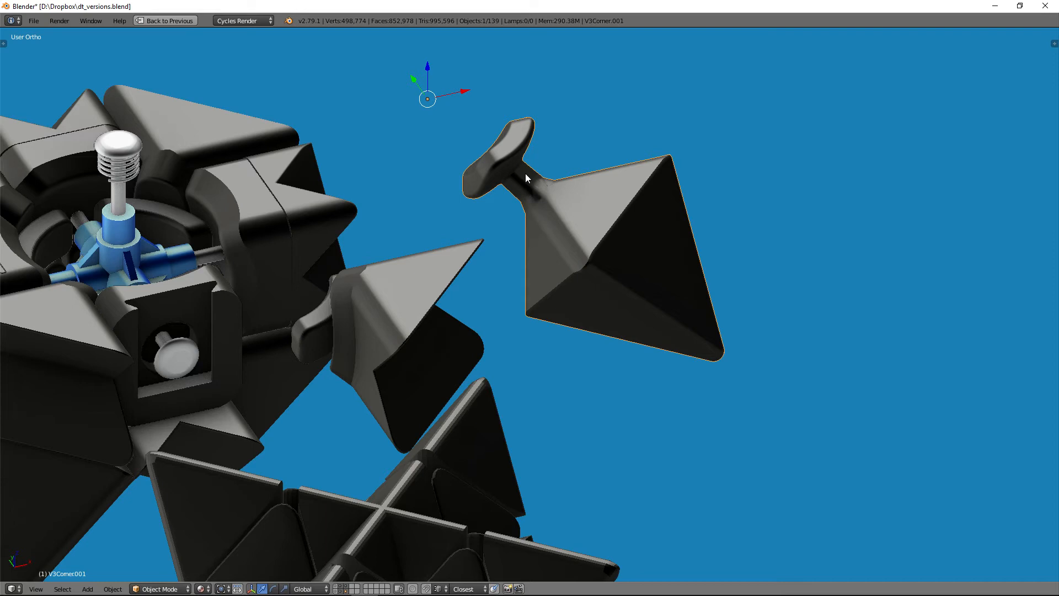
mouse_move(527, 181)
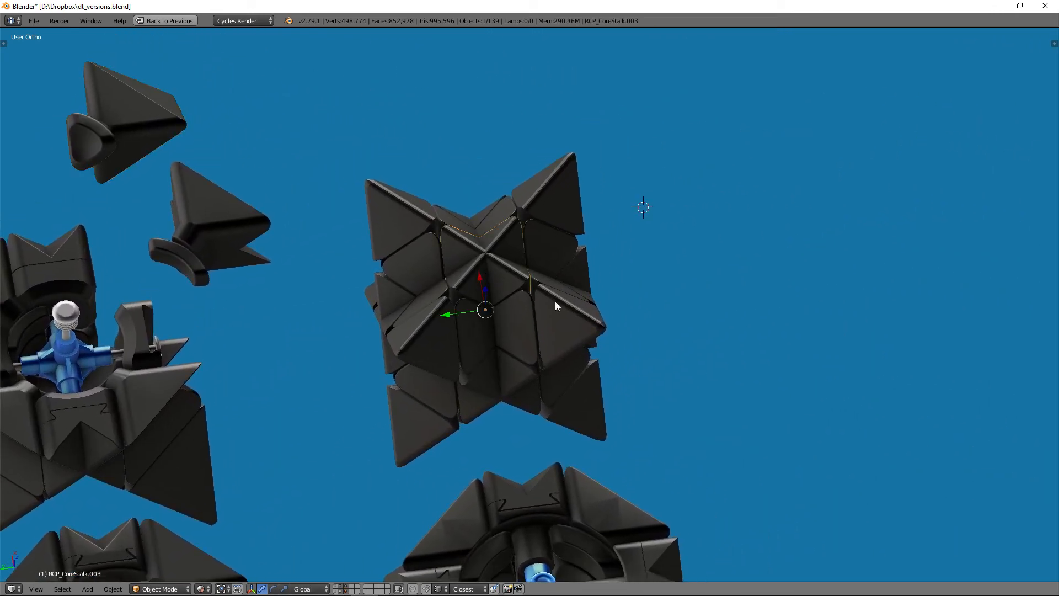
Step: Select two top pieces of the closed star puzzle
left_click(553, 303)
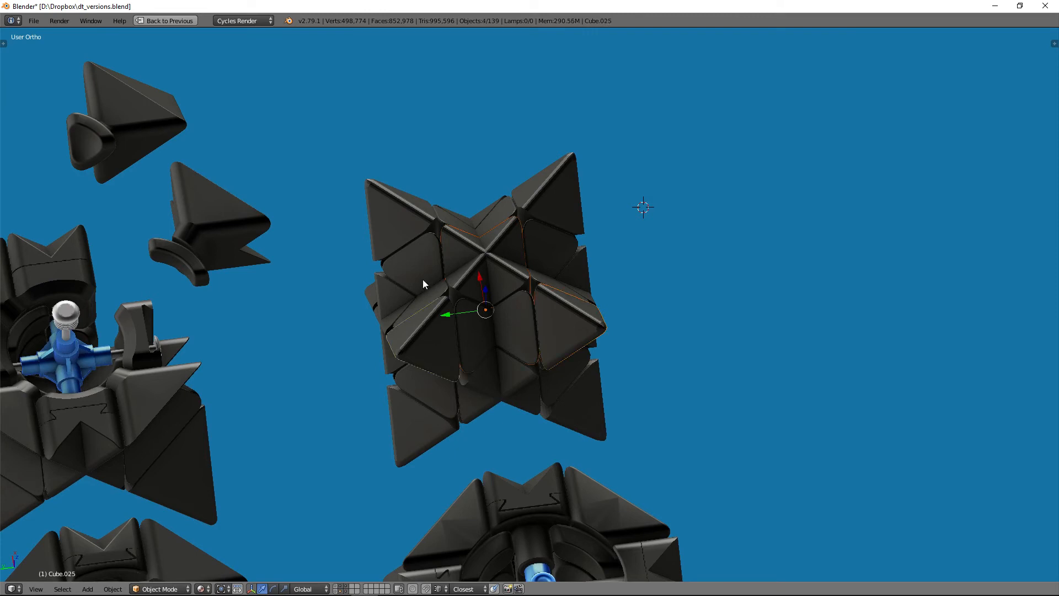
left_click(538, 200)
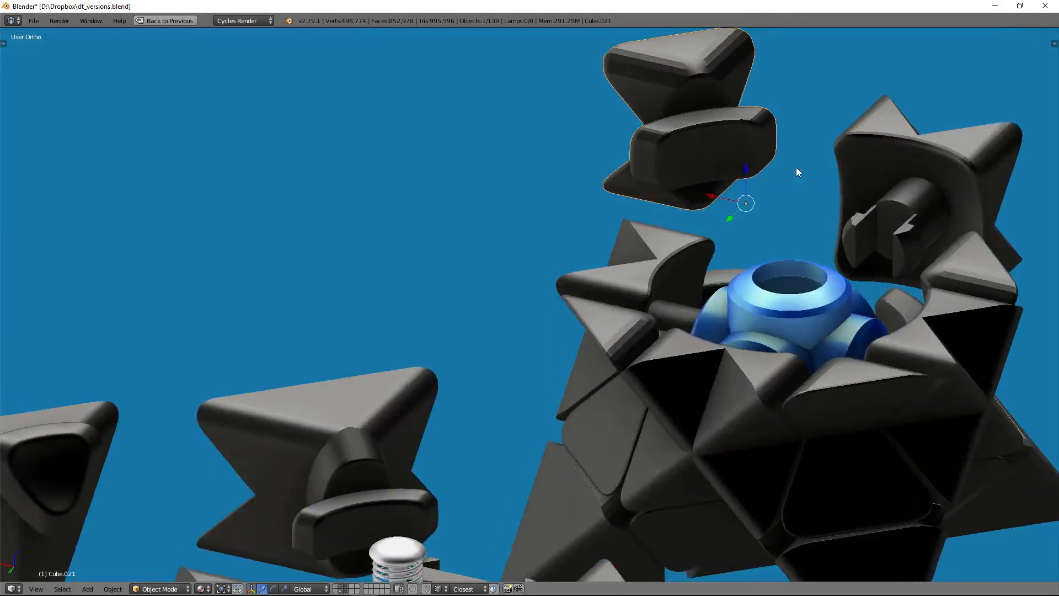
Step: Zoom out until all four opened star puzzles and their blue cores are visible
scroll("down", 3)
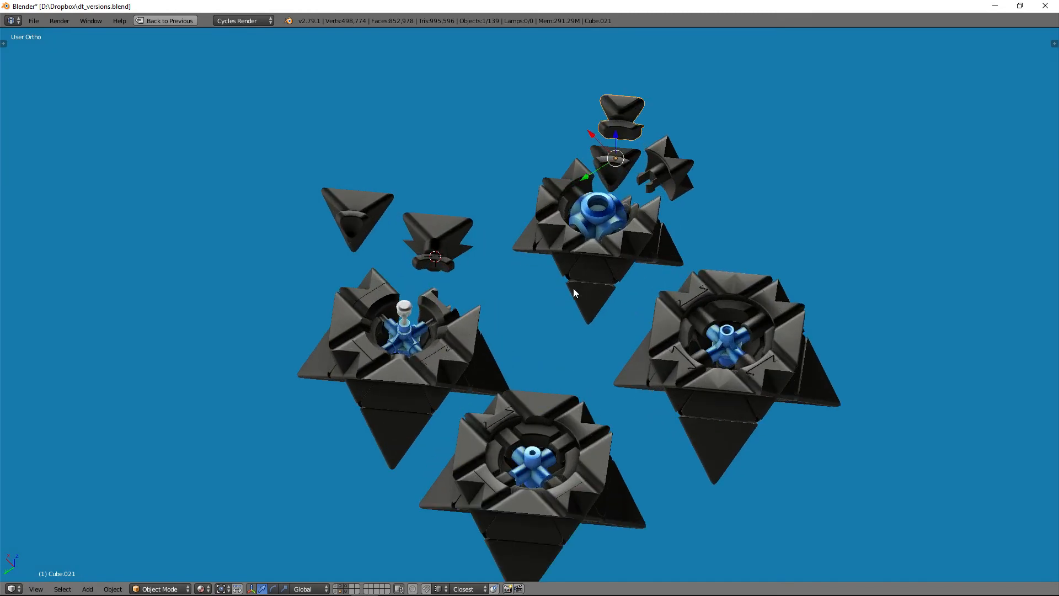
scroll("down", 3)
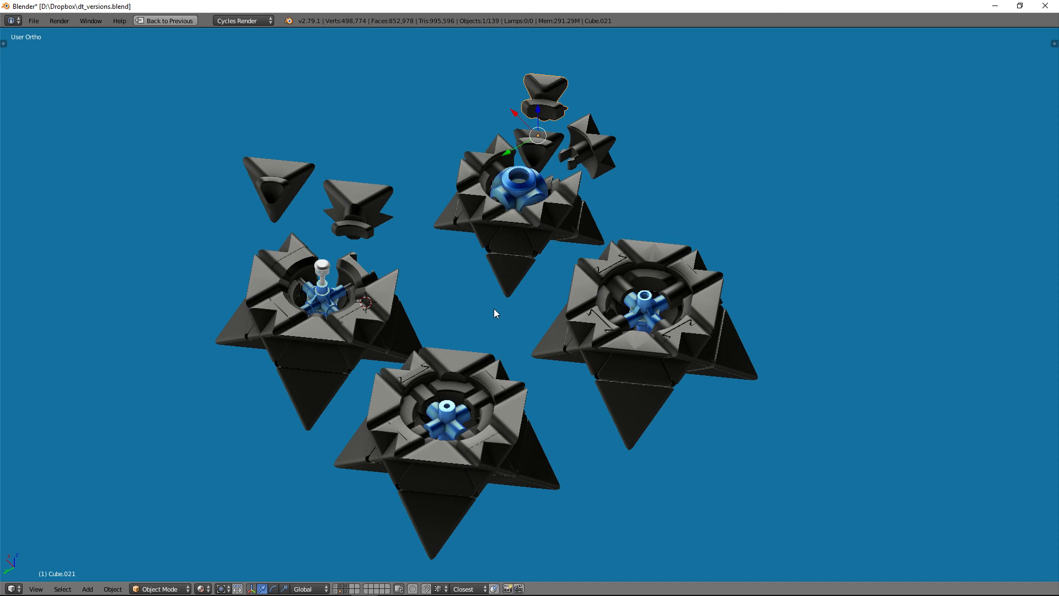
mouse_move(602, 303)
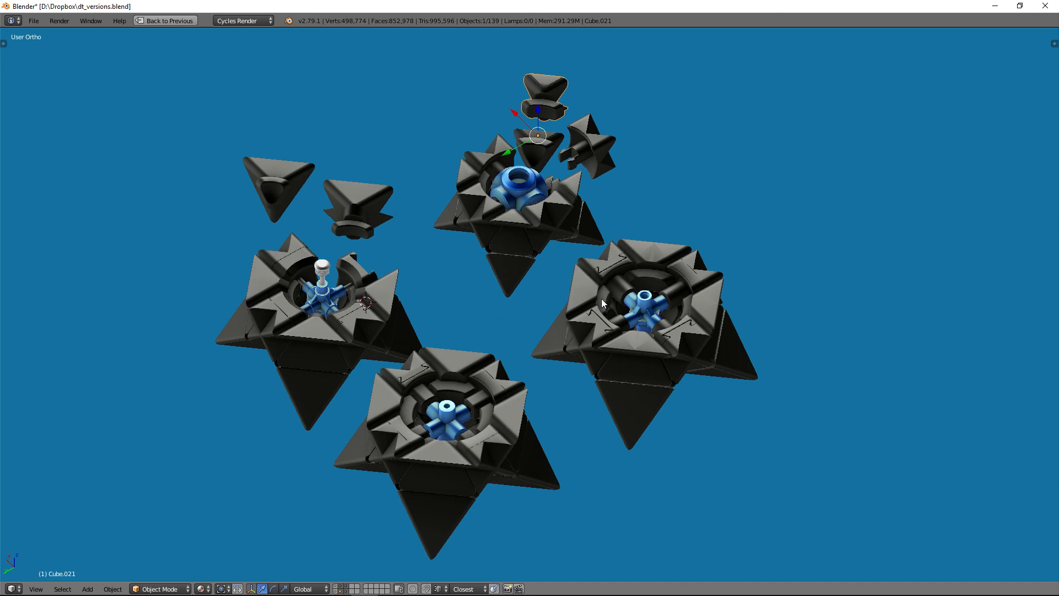